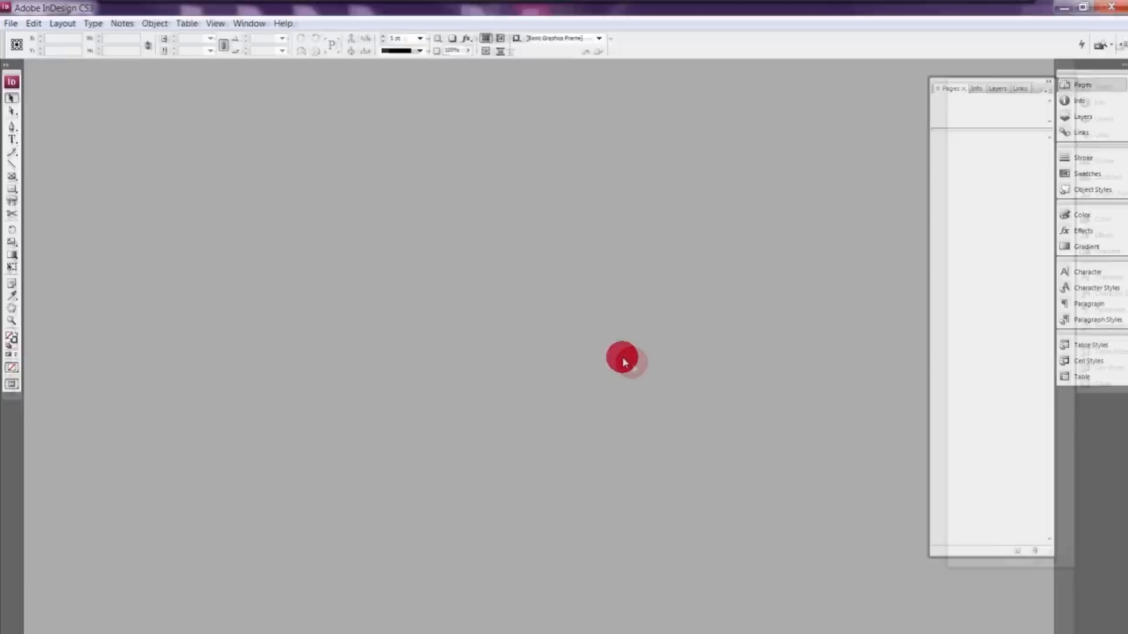
Start a new document from File > New > Document
left_click(10, 23)
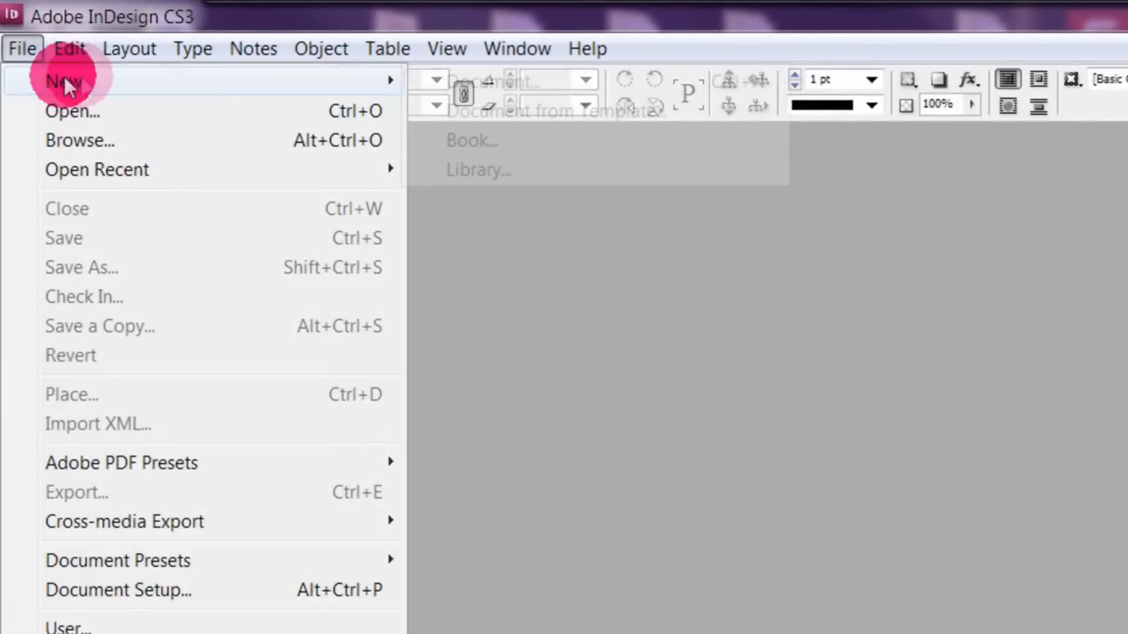
left_click(62, 81)
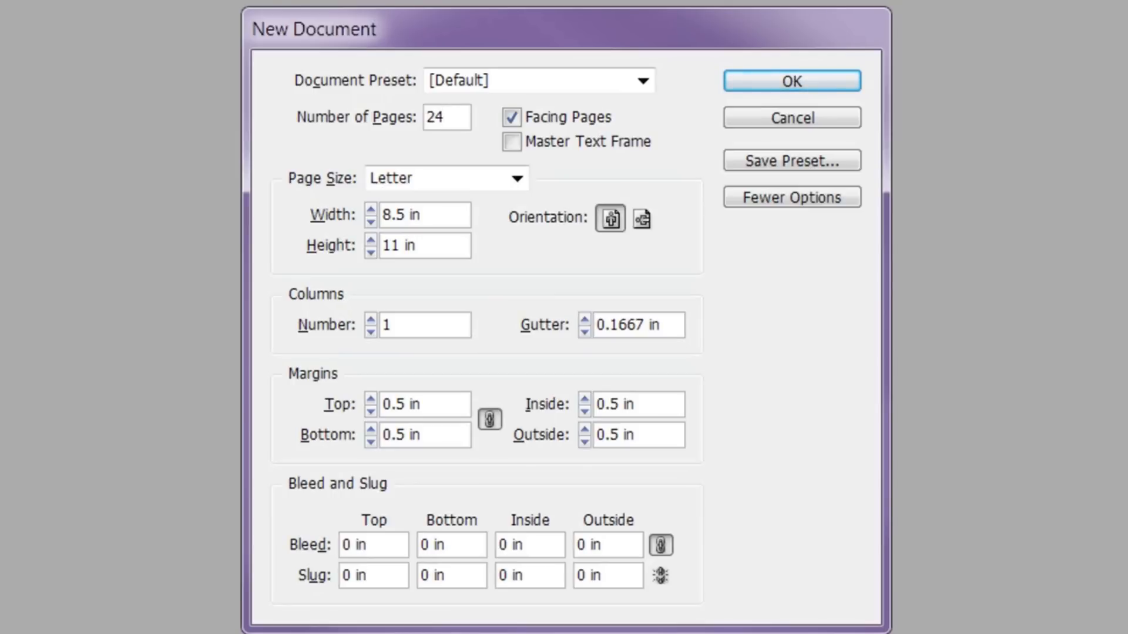
Create the document at 8.375 × 10.875 in, 7 columns and 0.125-inch bleed
left_click(446, 117)
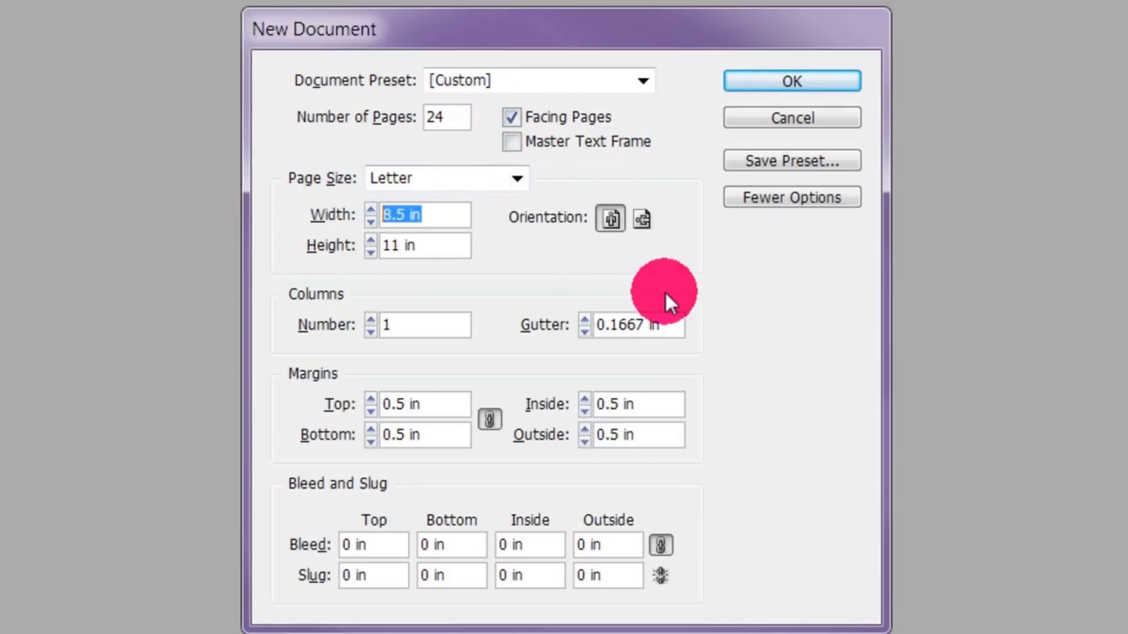
type("8.375")
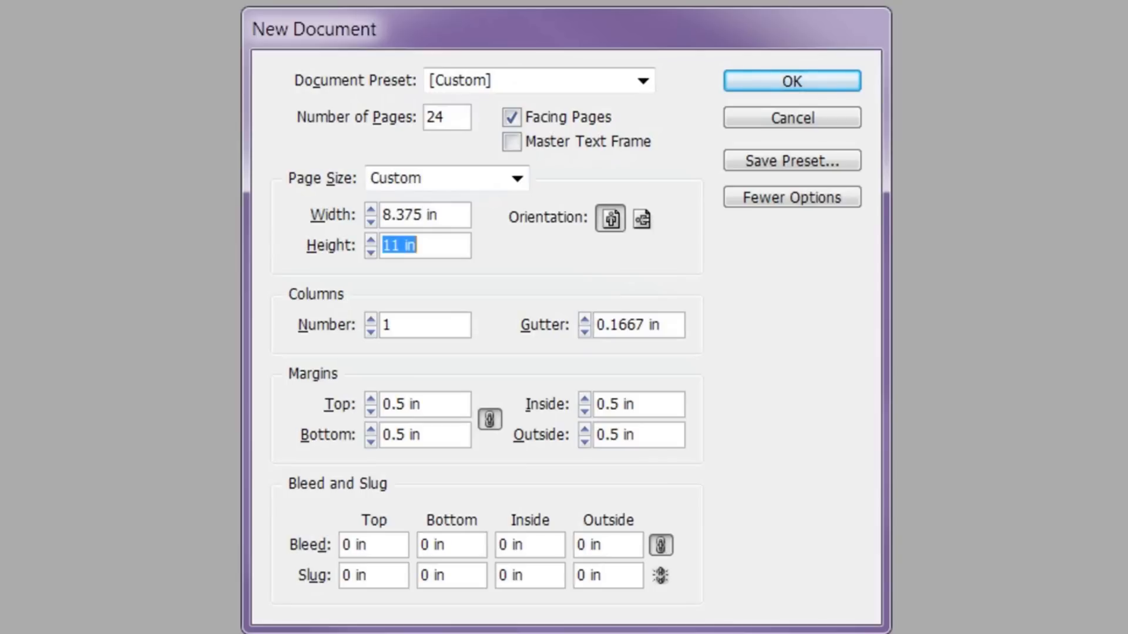
type("1.875")
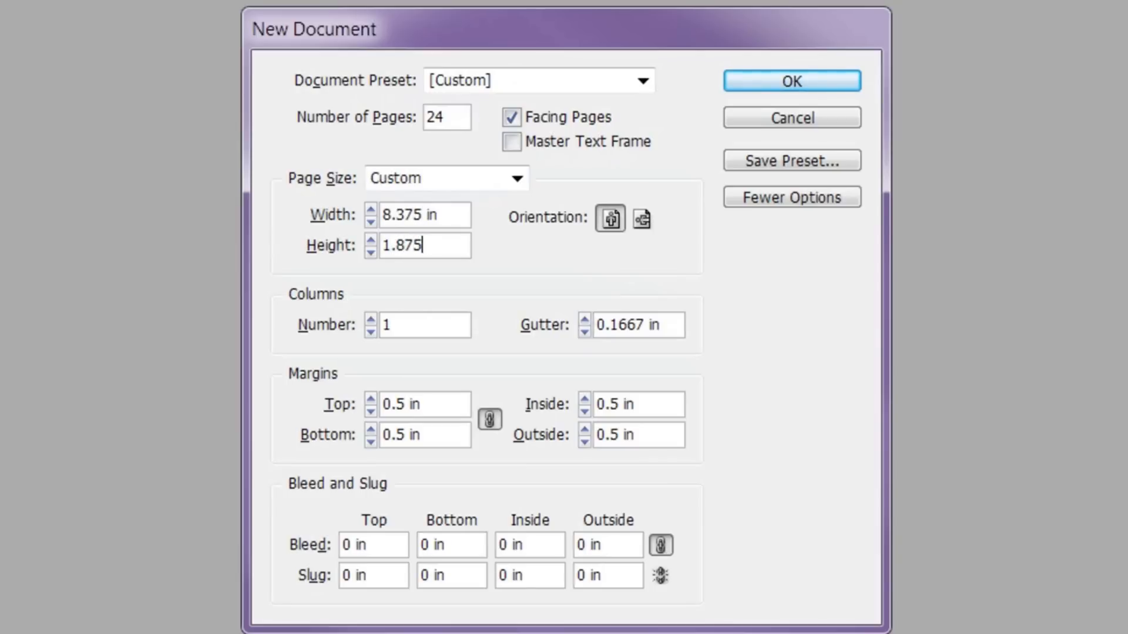
type("10")
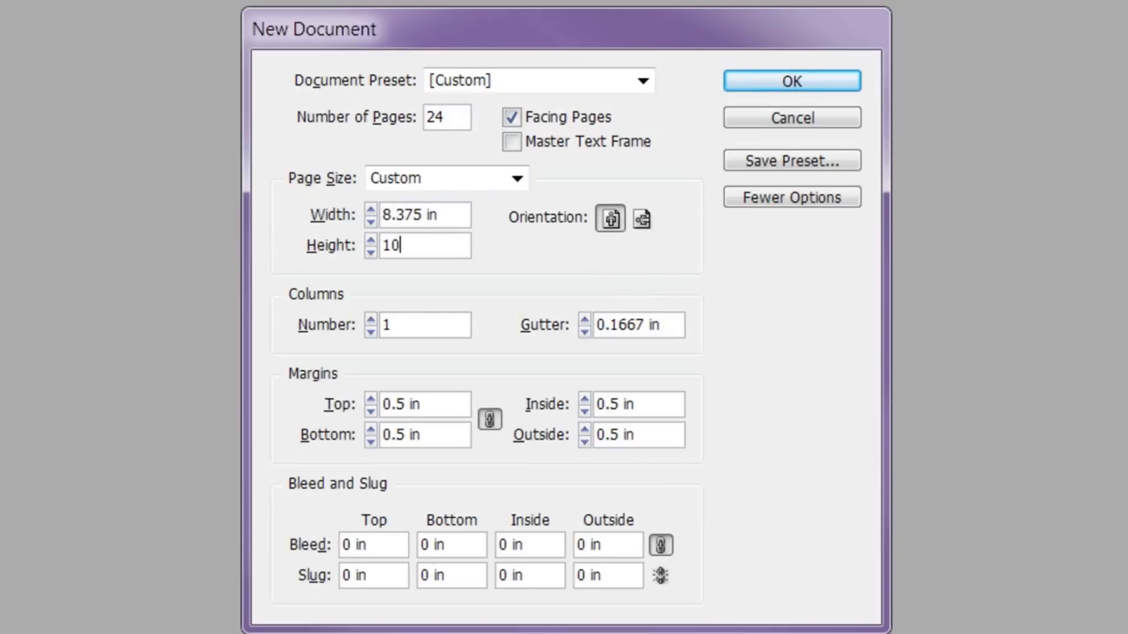
type(".875")
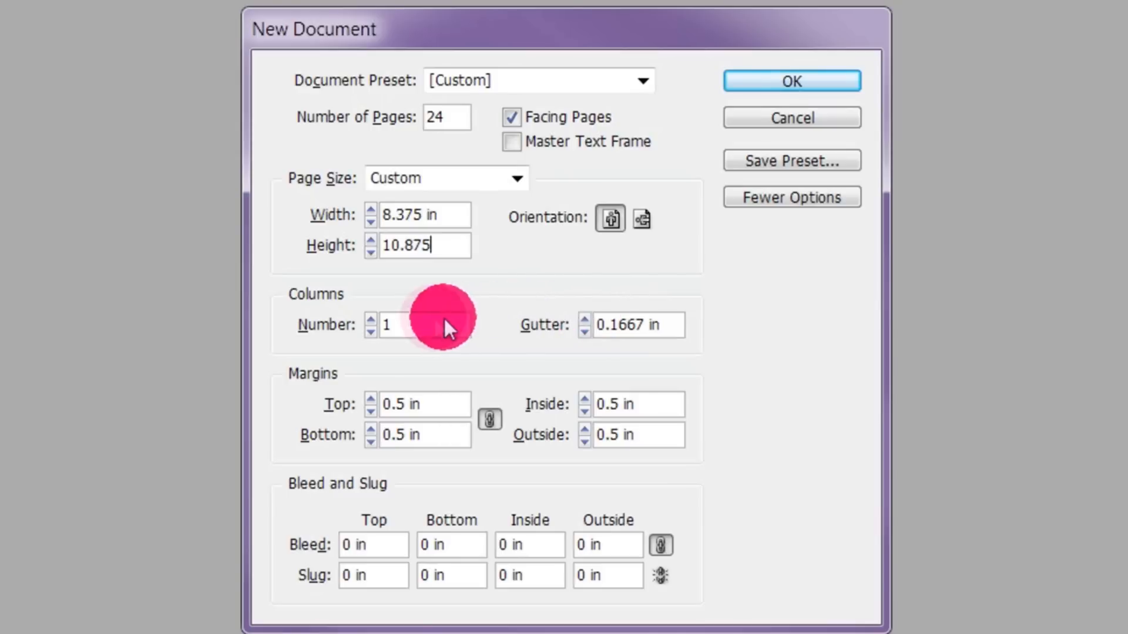
type("7")
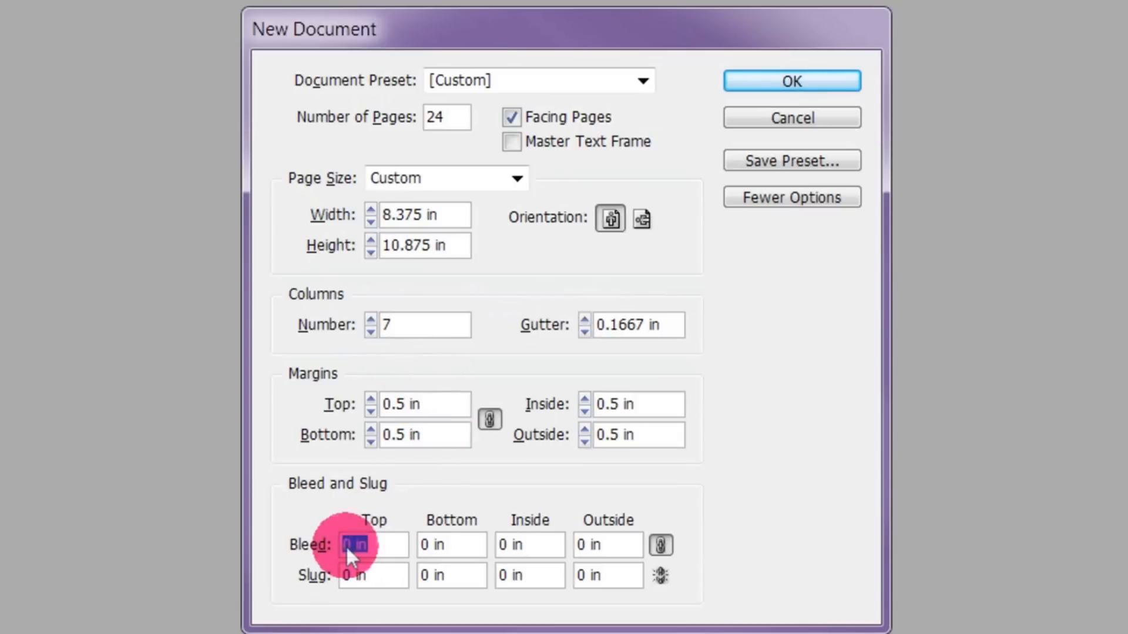
type(".125")
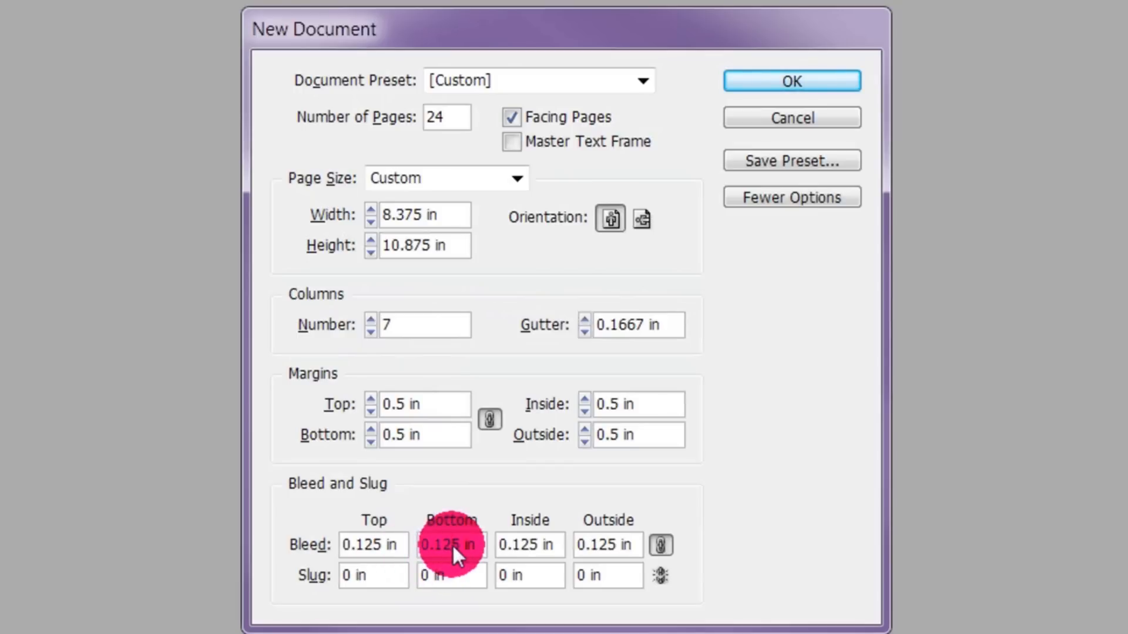
mouse_move(561, 547)
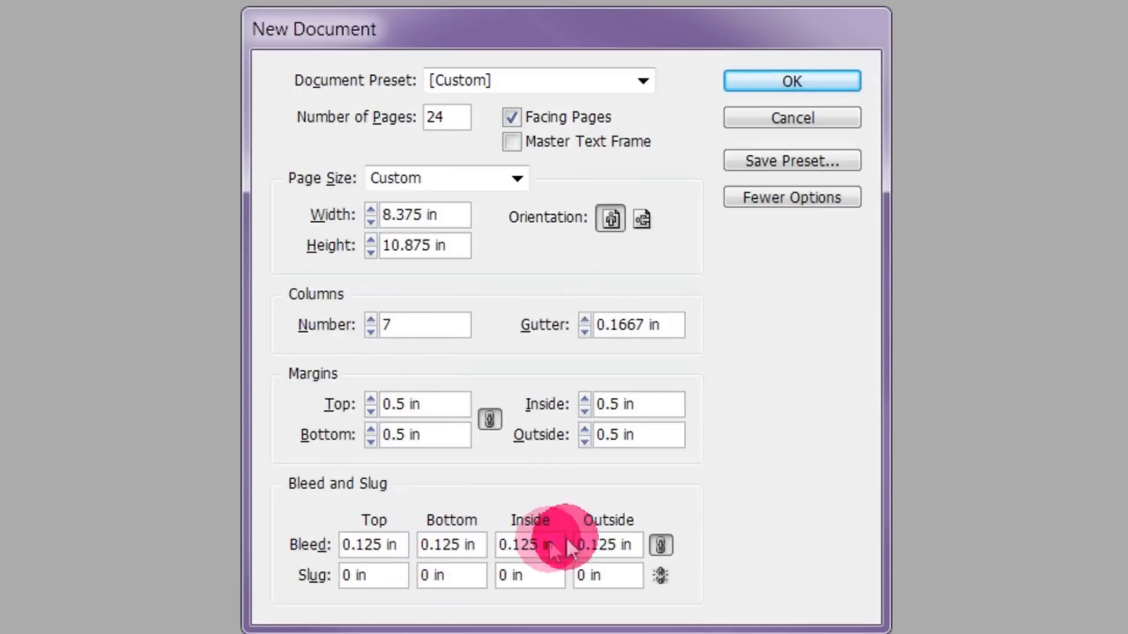
left_click(791, 81)
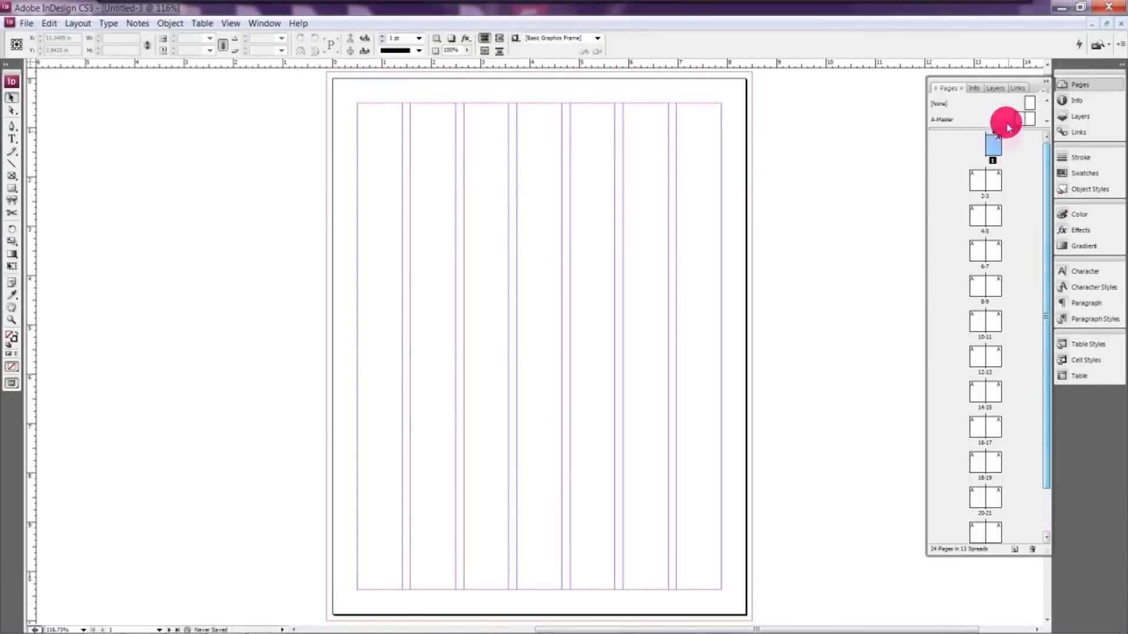
scroll("down", 3)
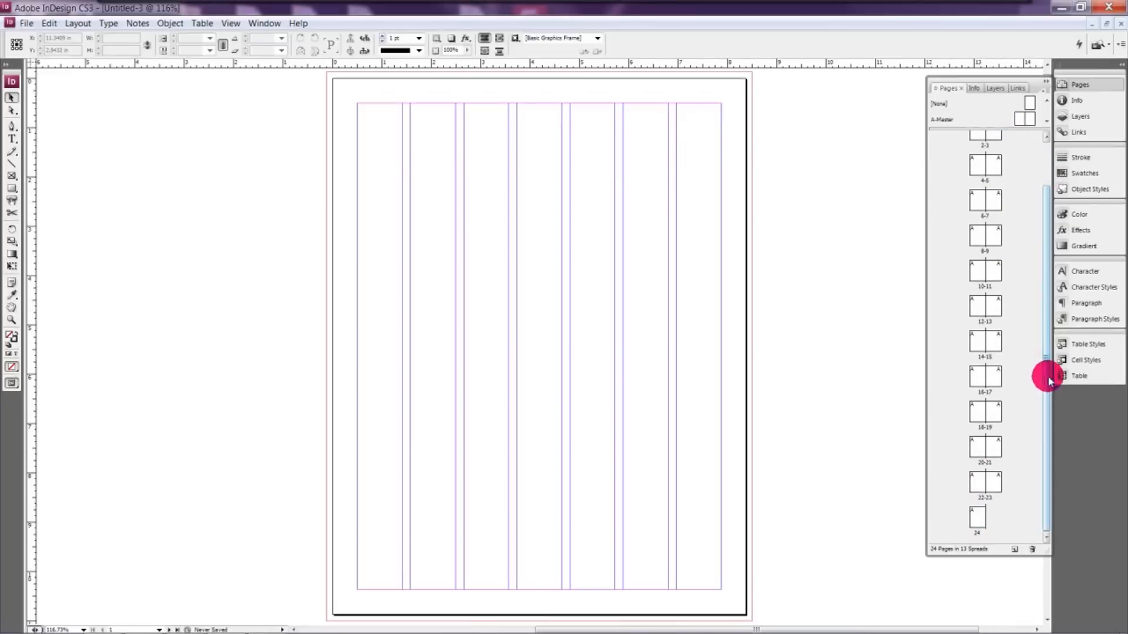
scroll("up", 3)
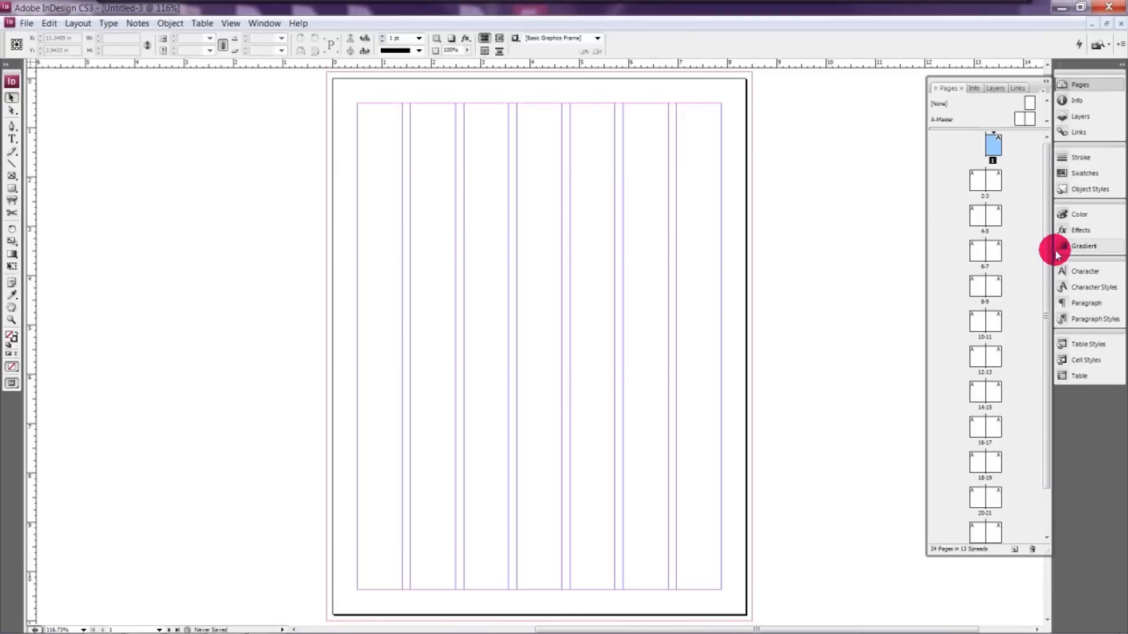
mouse_move(357, 200)
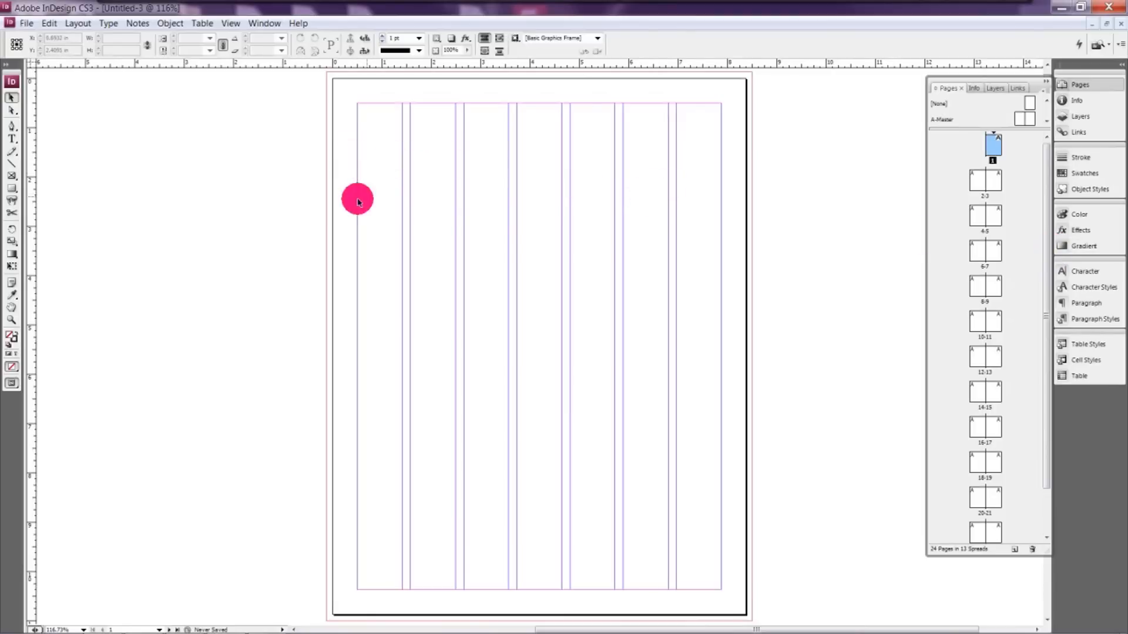
mouse_move(20, 139)
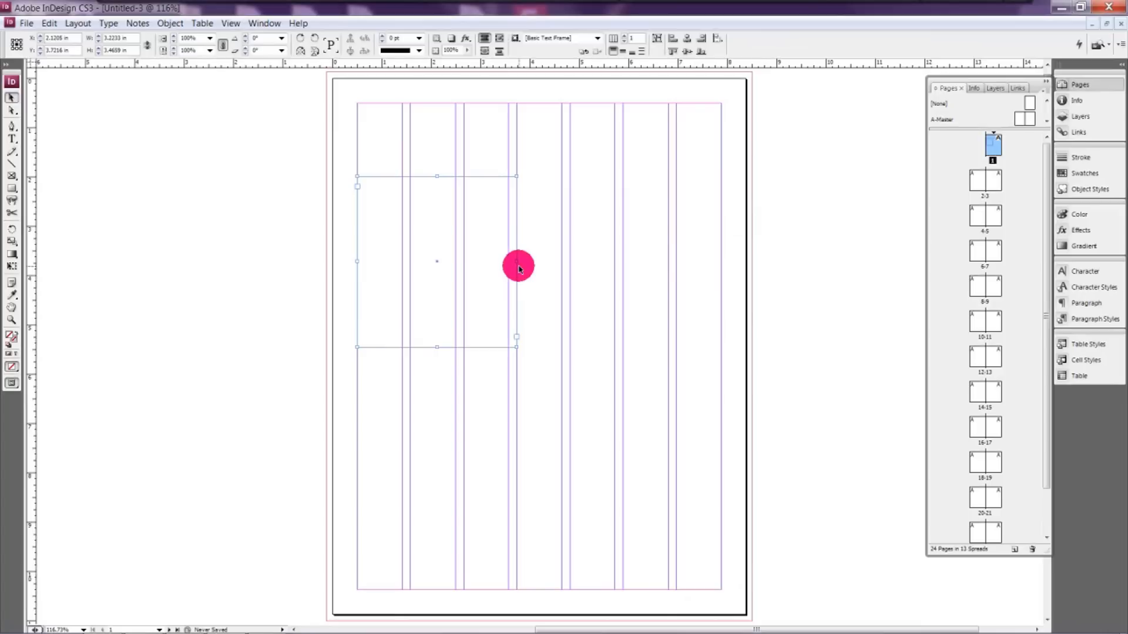
Fill the empty text frame on page 1 with placeholder text
right_click(519, 267)
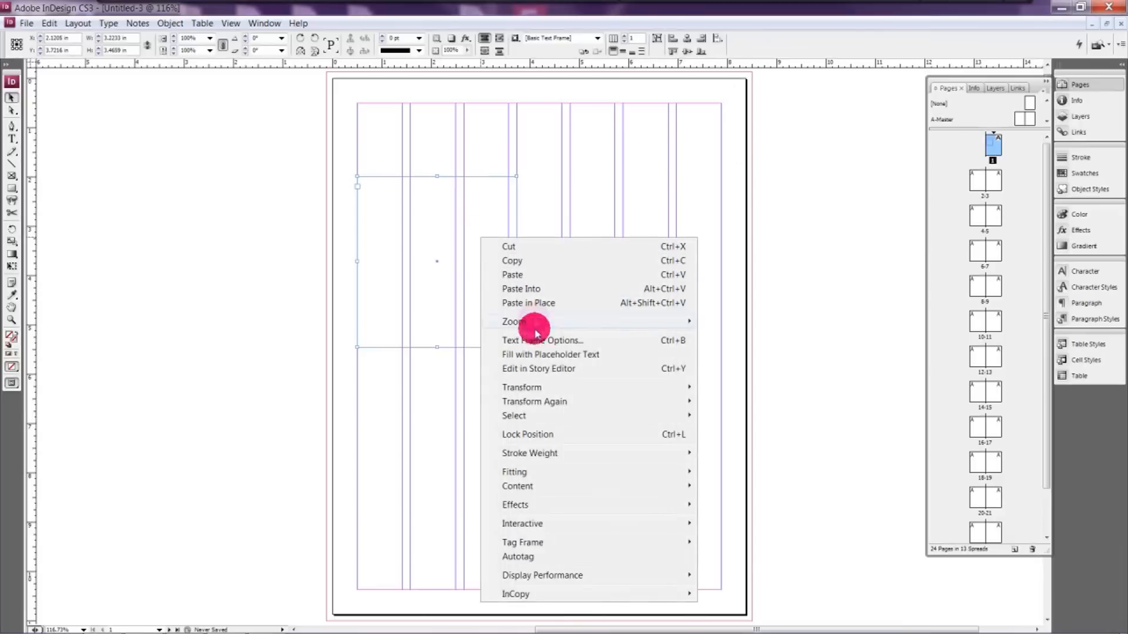
mouse_move(522, 386)
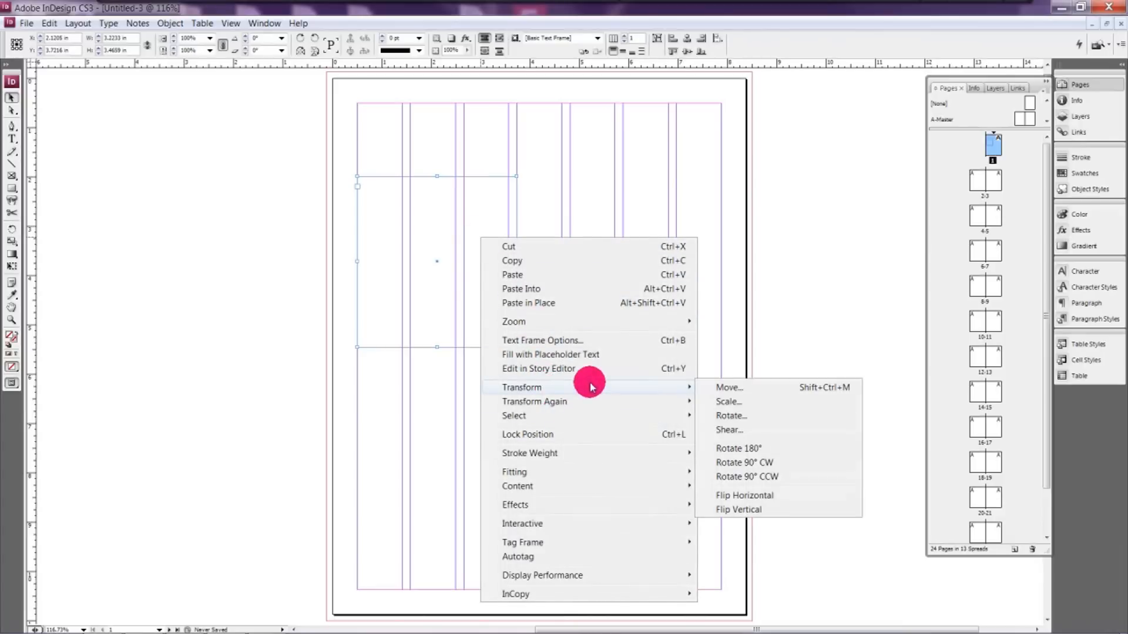
mouse_move(589, 341)
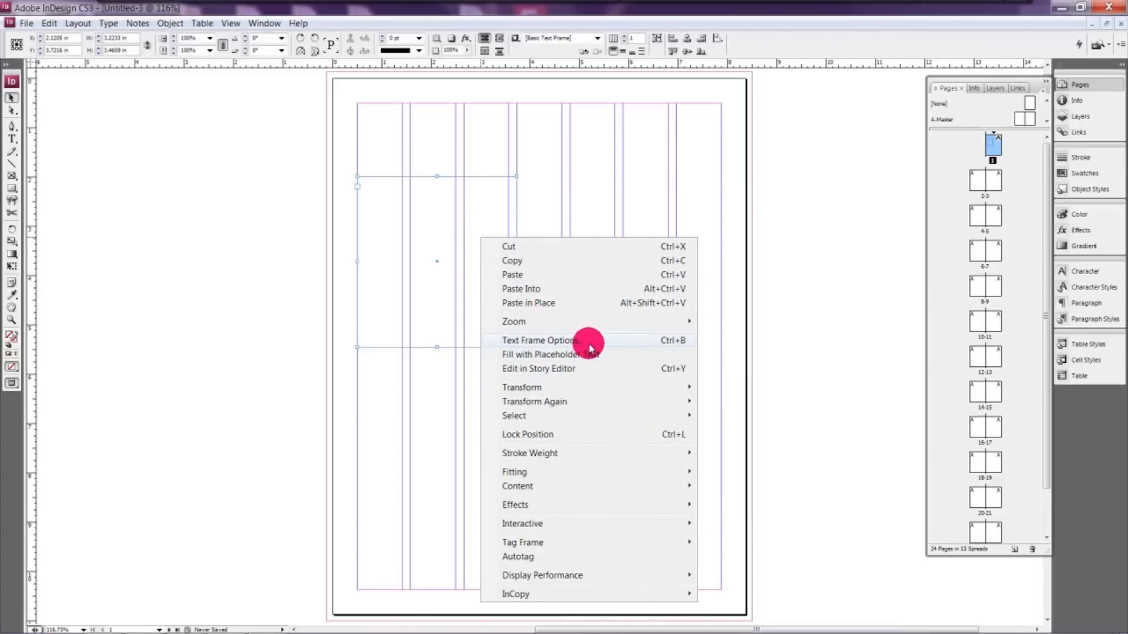
left_click(554, 354)
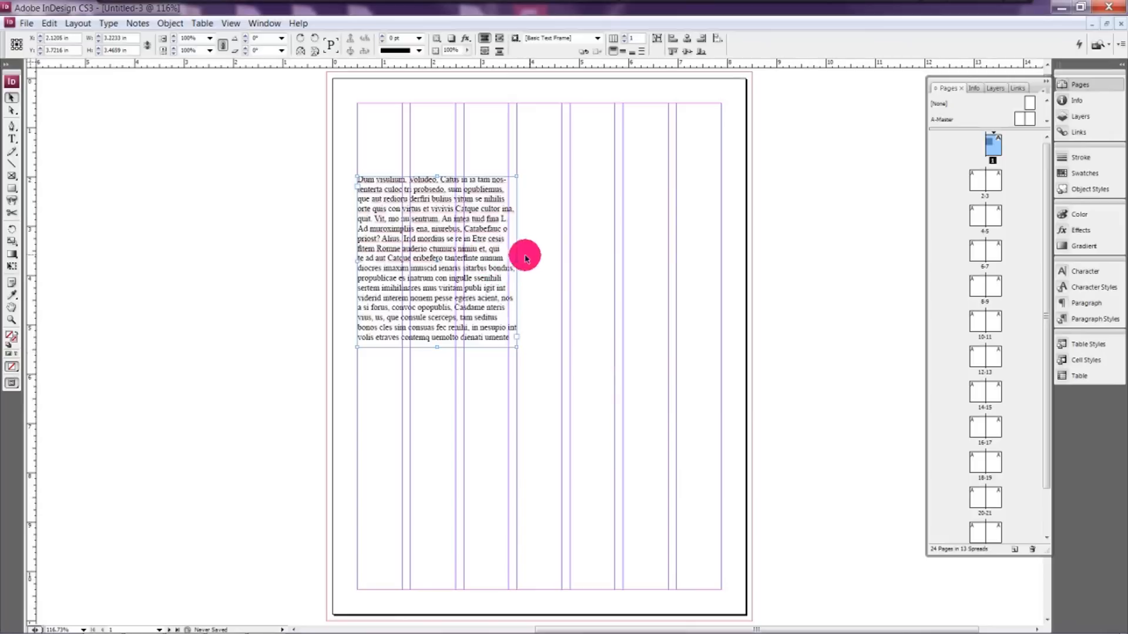
mouse_move(447, 248)
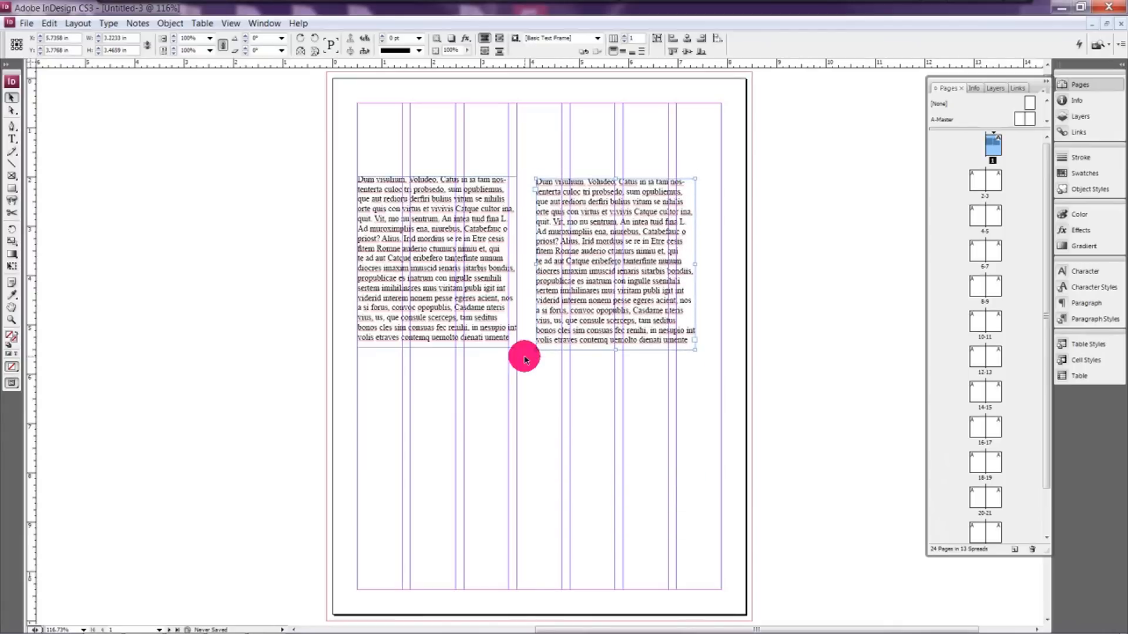
mouse_move(650, 139)
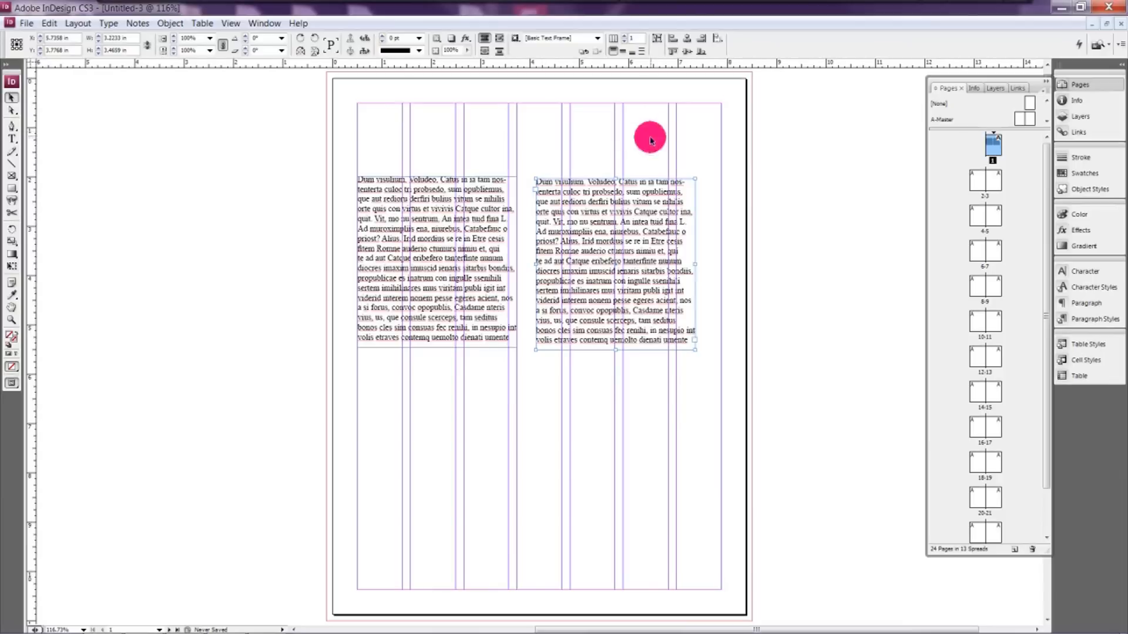
mouse_move(584, 291)
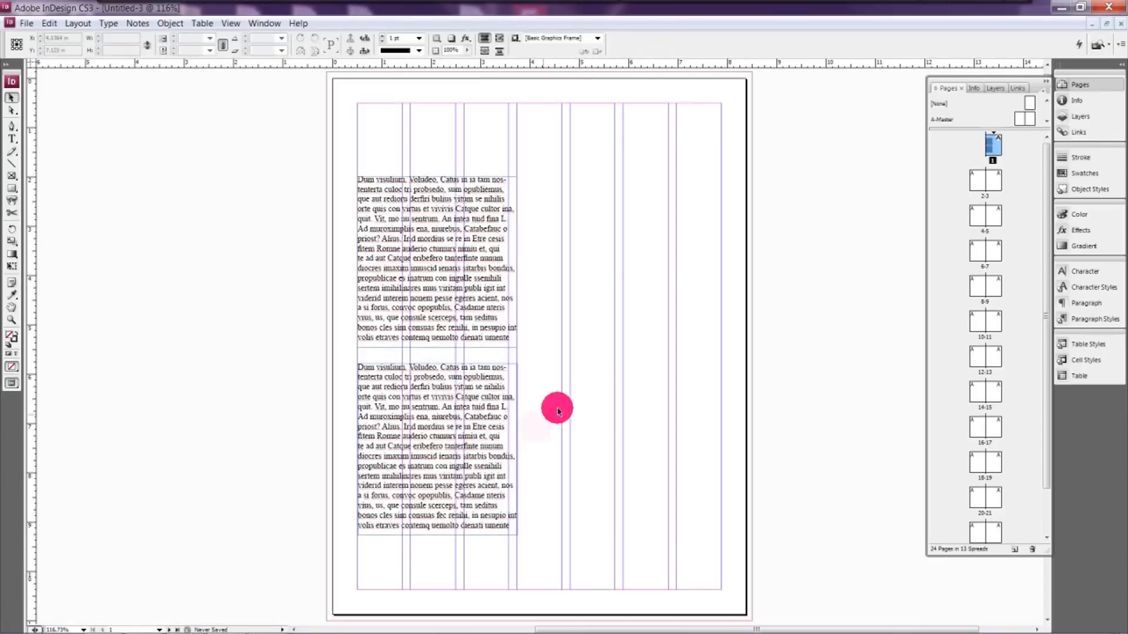
mouse_move(603, 387)
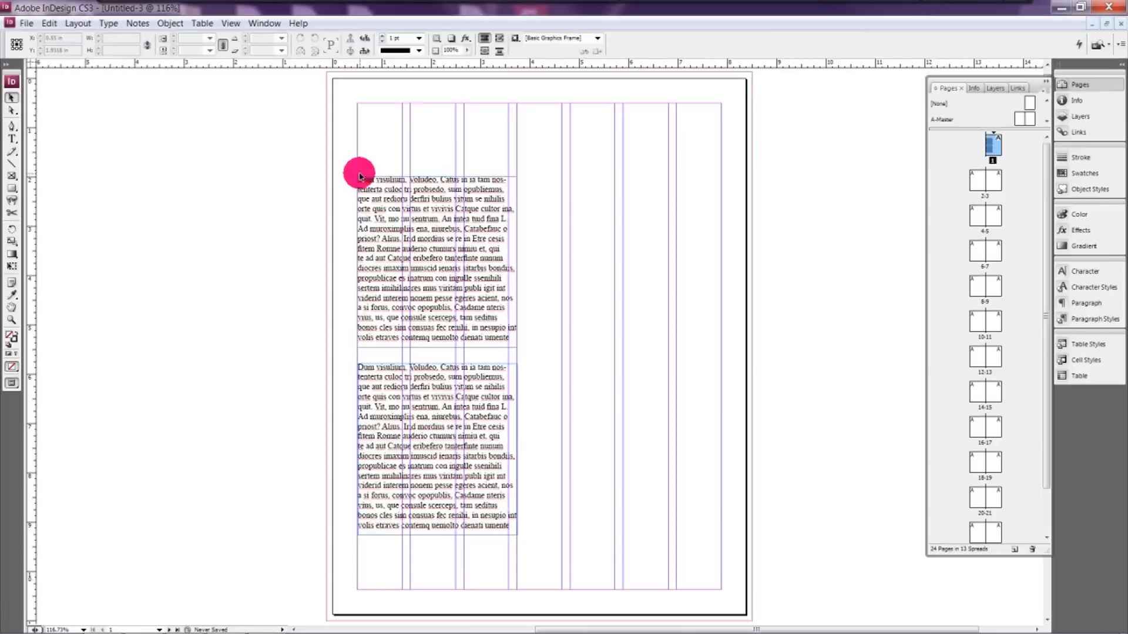
mouse_move(357, 139)
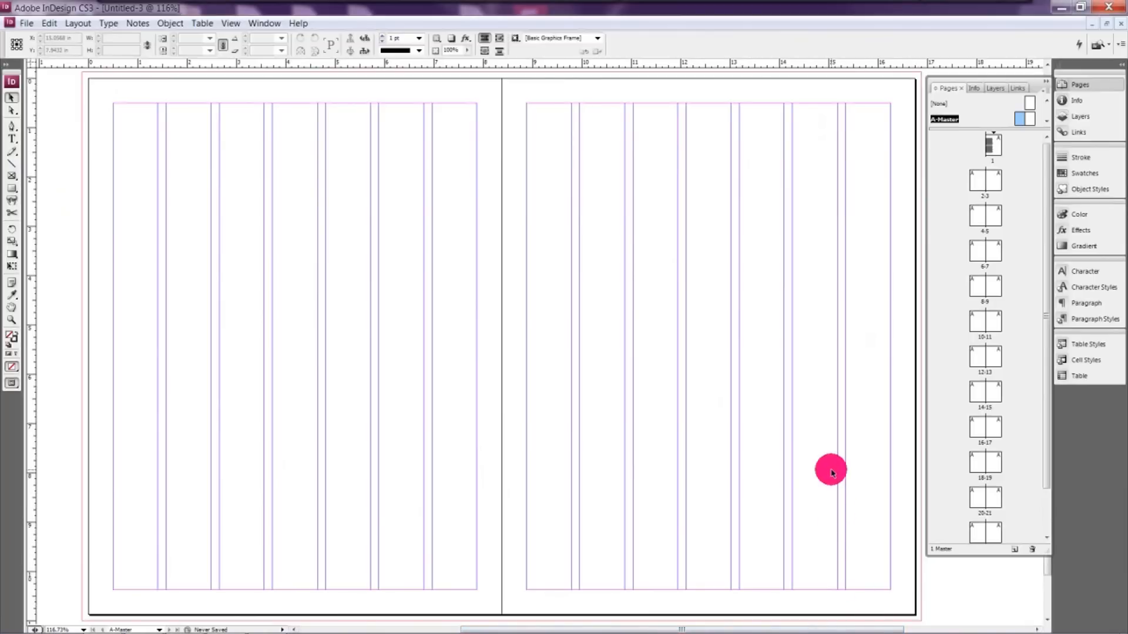
mouse_move(18, 138)
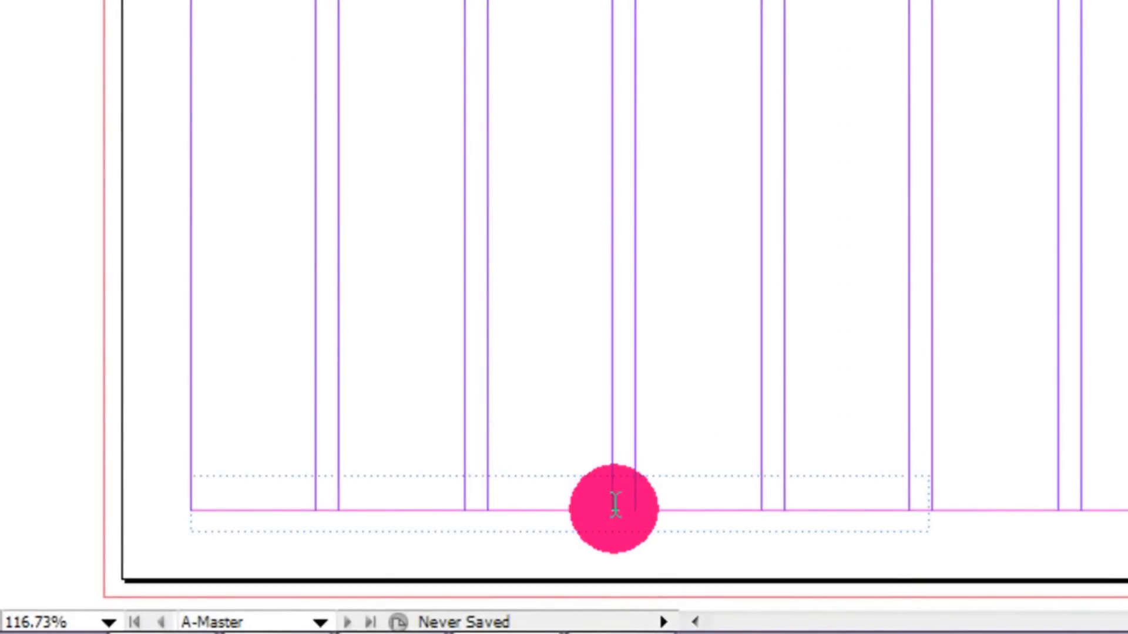
Insert the current page number marker into the left master footer frame
right_click(614, 504)
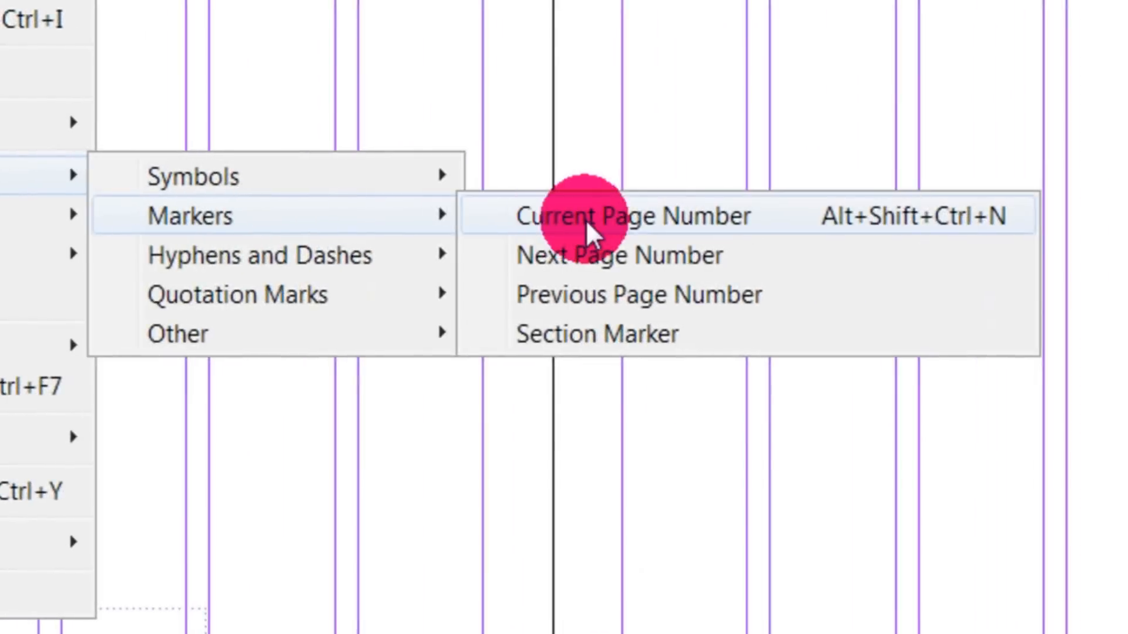
left_click(623, 216)
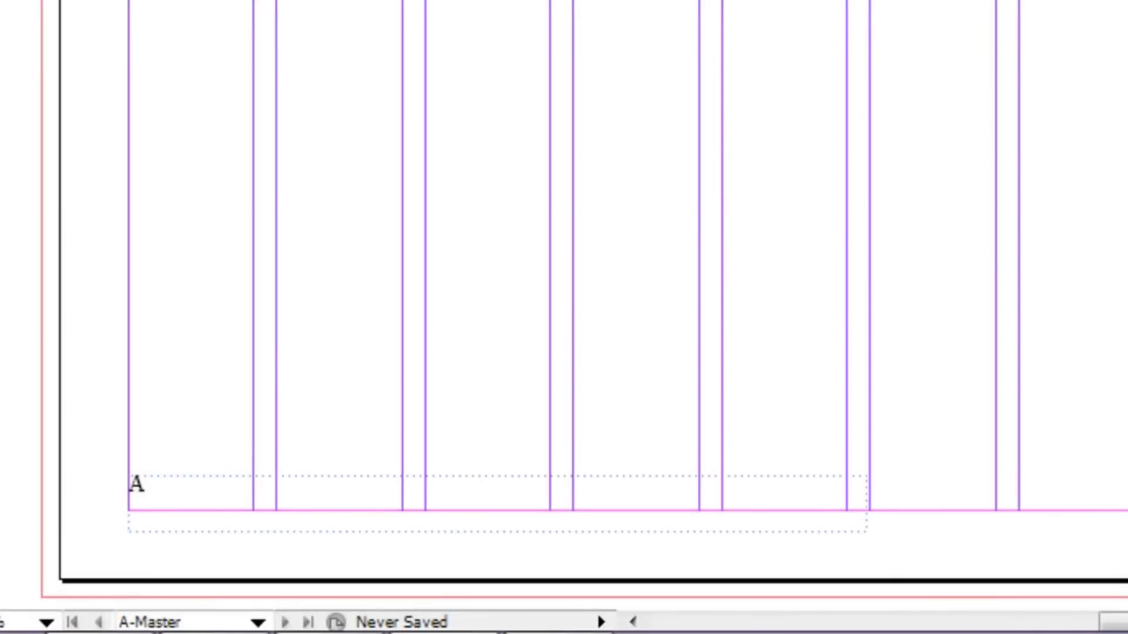
left_click(152, 488)
type(" | Name of Maga")
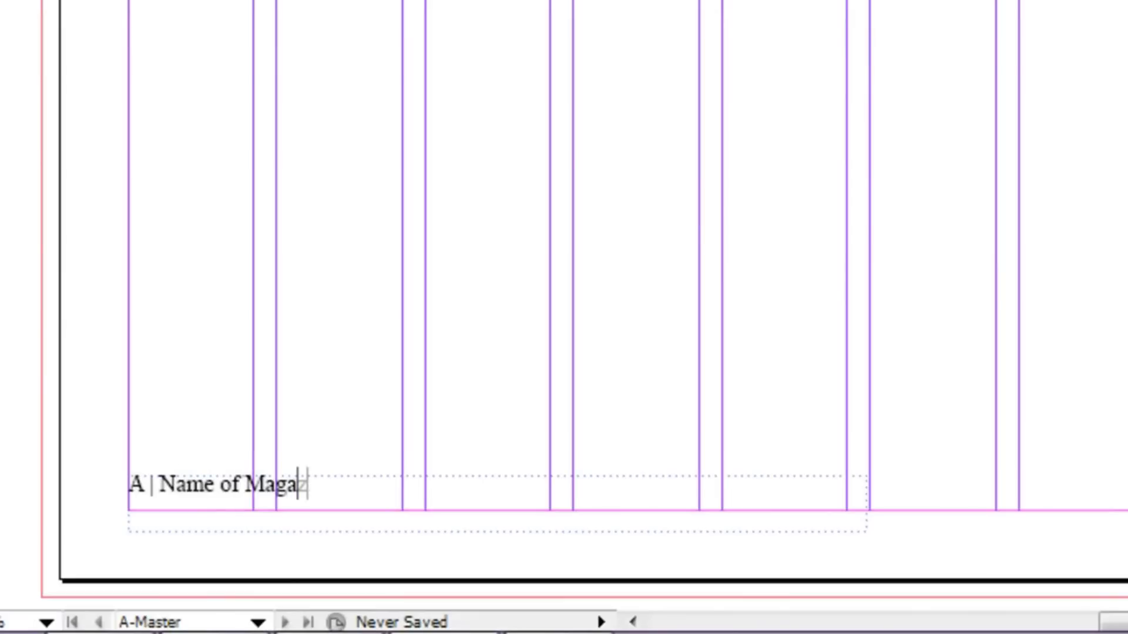
Complete the footer: Name of Magazine | website.com | phone number | Issue #
type("zine | we")
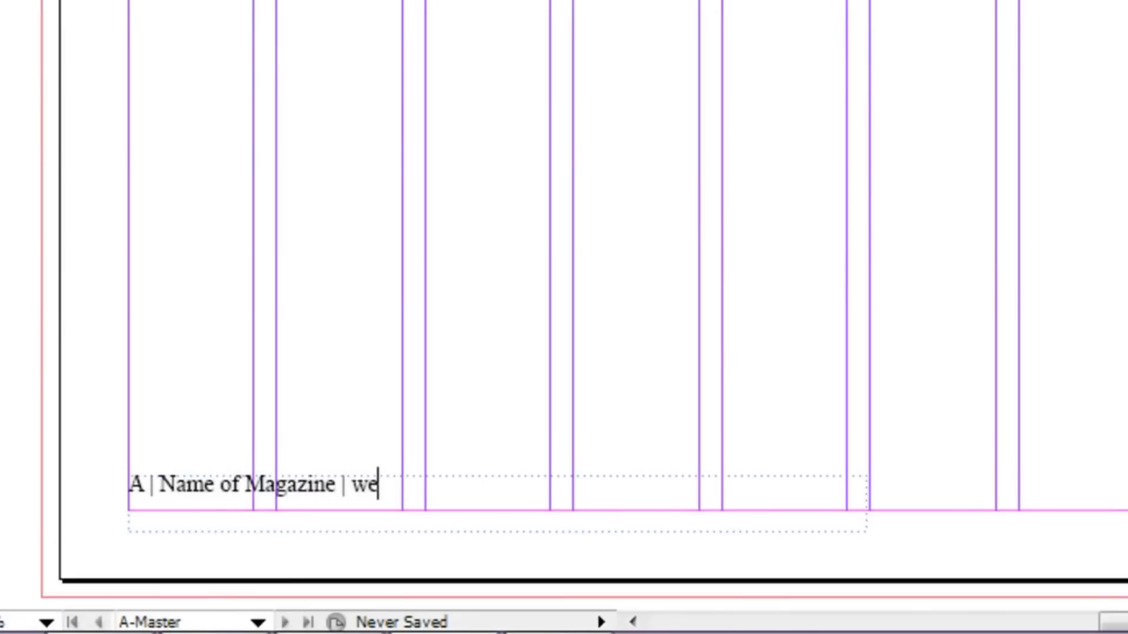
type("bsite.com")
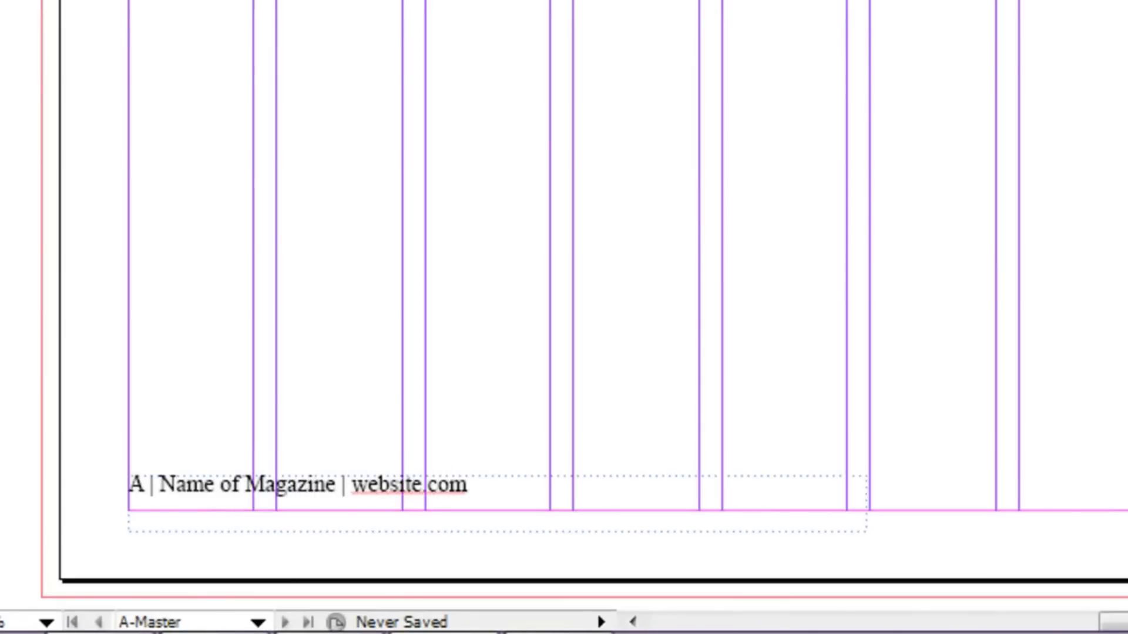
type("| phon")
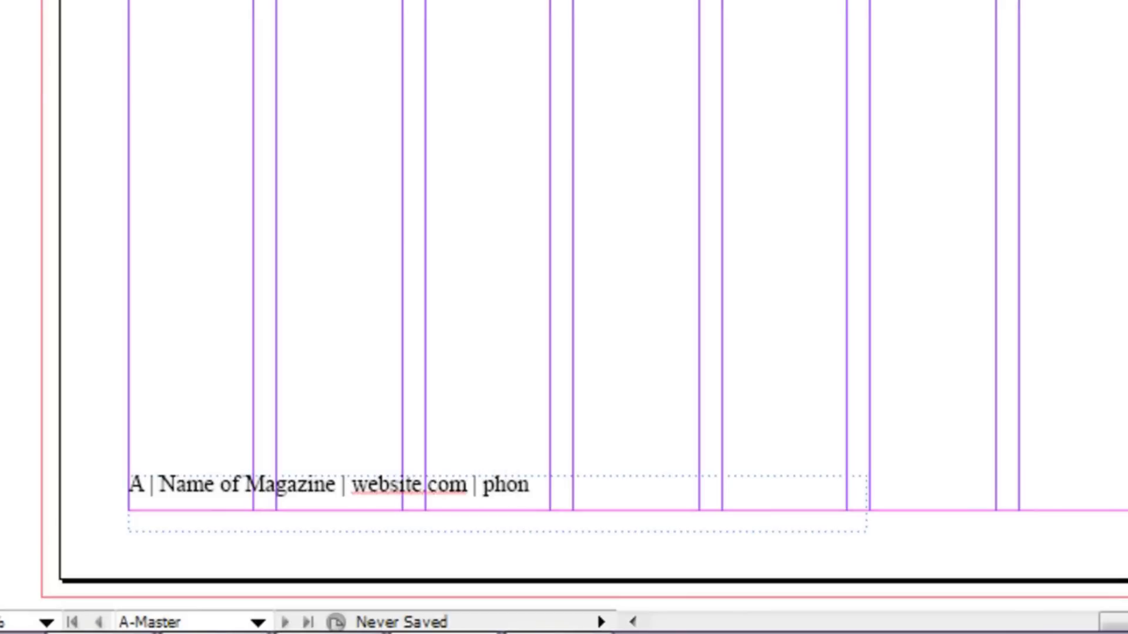
type("e number |")
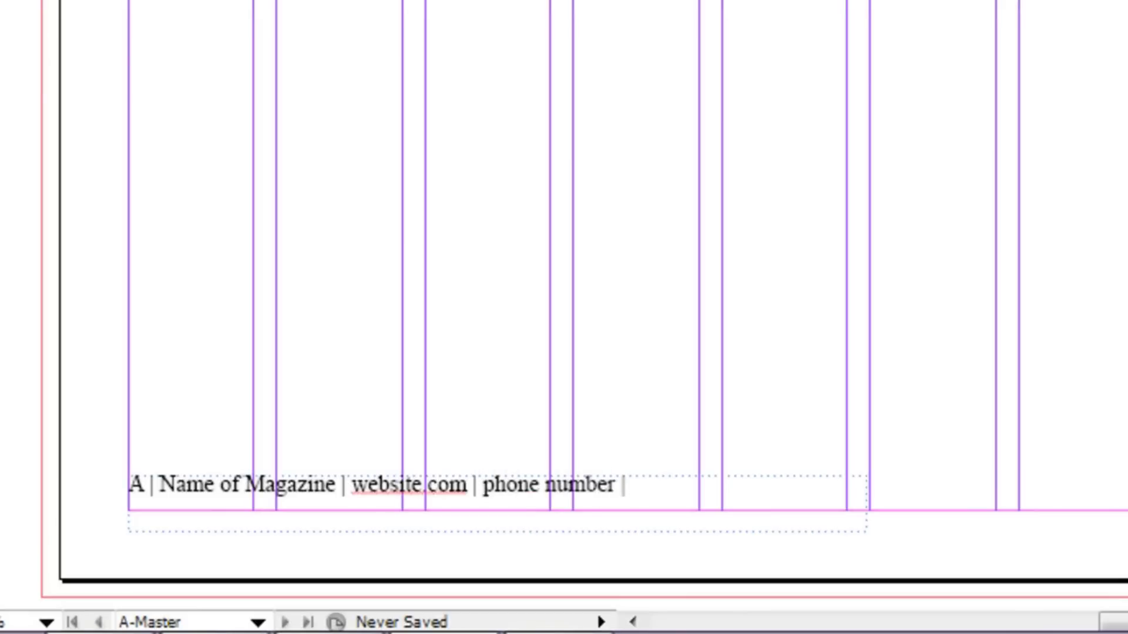
type("Issue #")
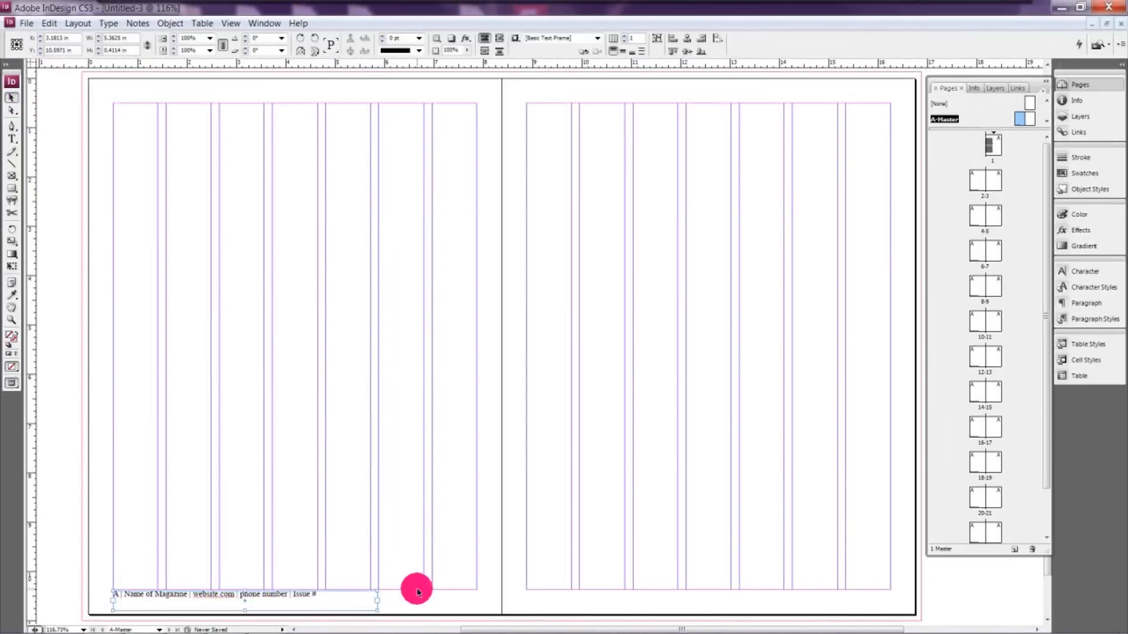
mouse_move(252, 616)
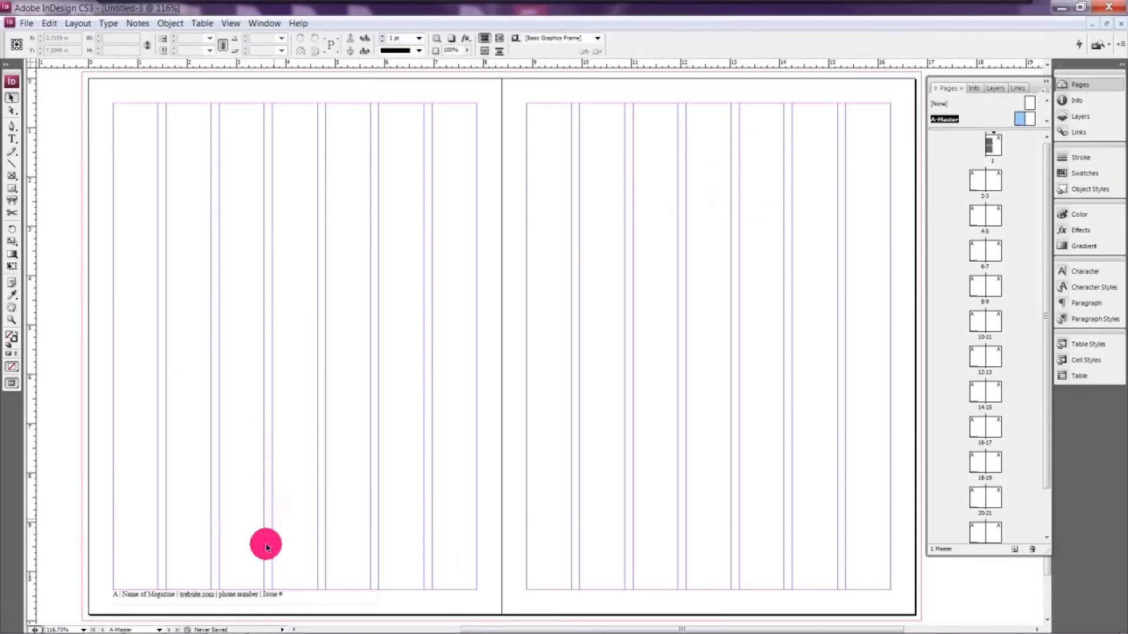
Select the left footer frame to duplicate it onto the right master page
left_click(252, 594)
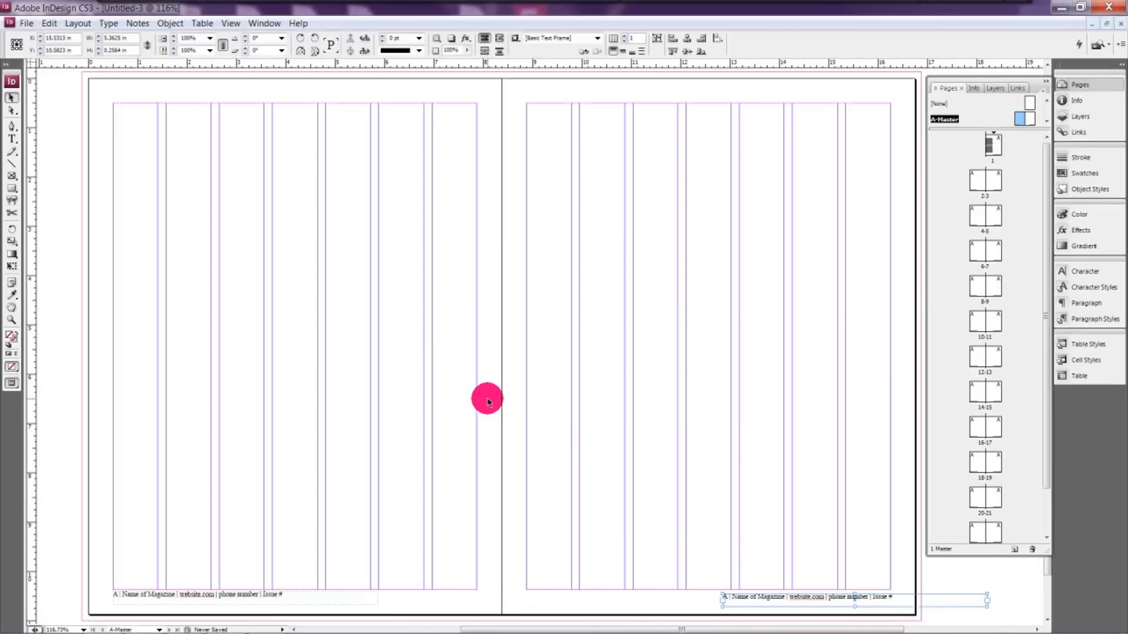
mouse_move(784, 597)
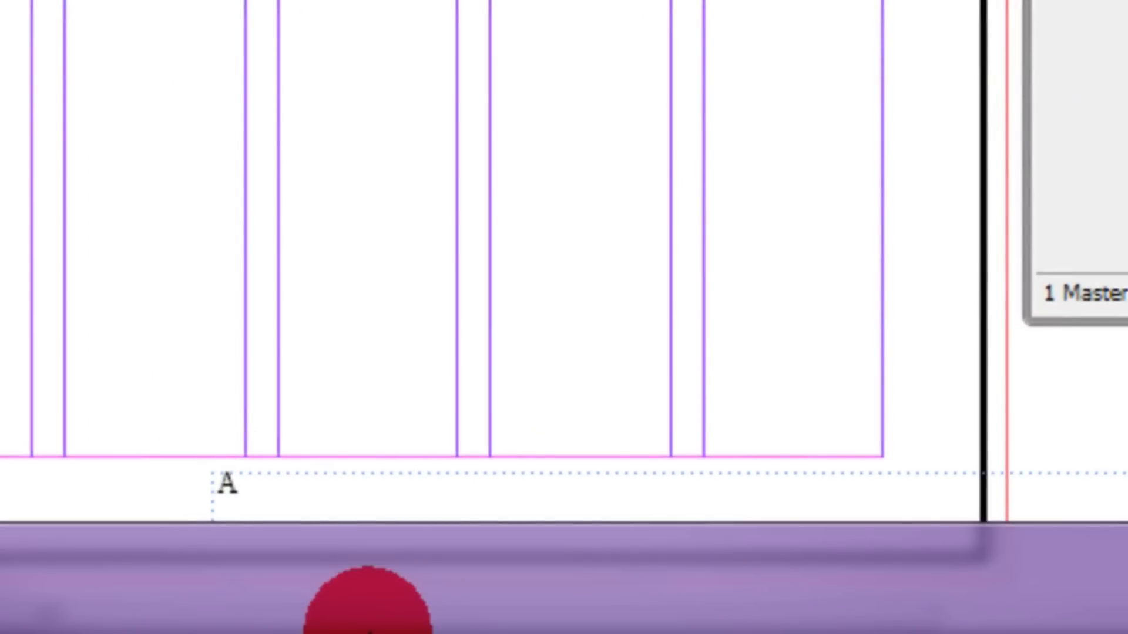
Begin the right footer before the marker: Issue # | phone number | website.com
left_click(224, 488)
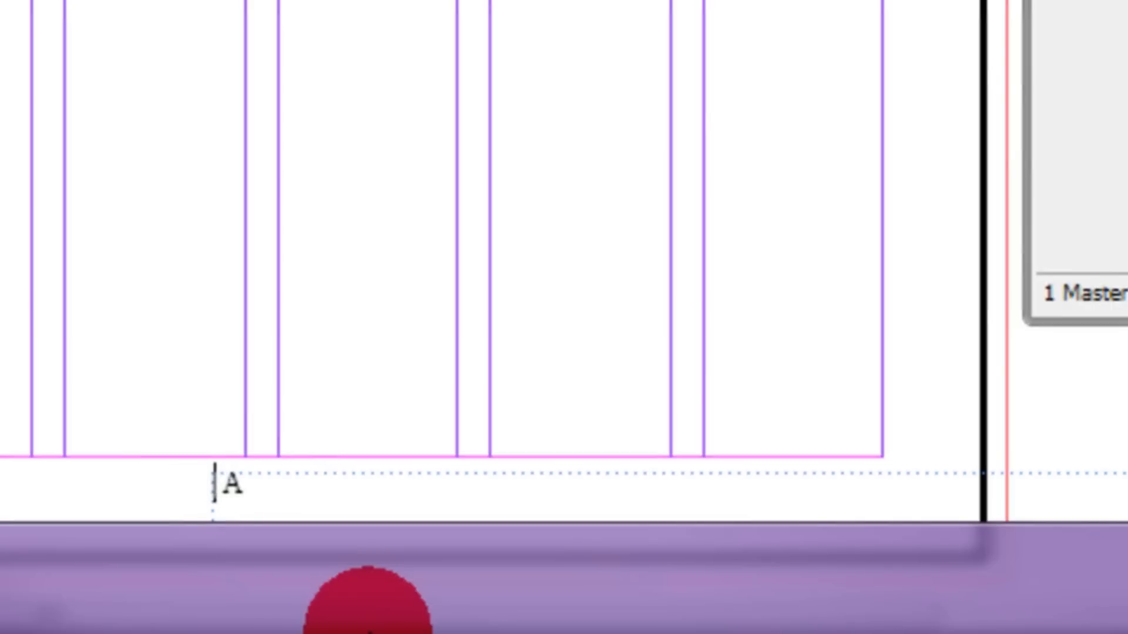
type("Issue |")
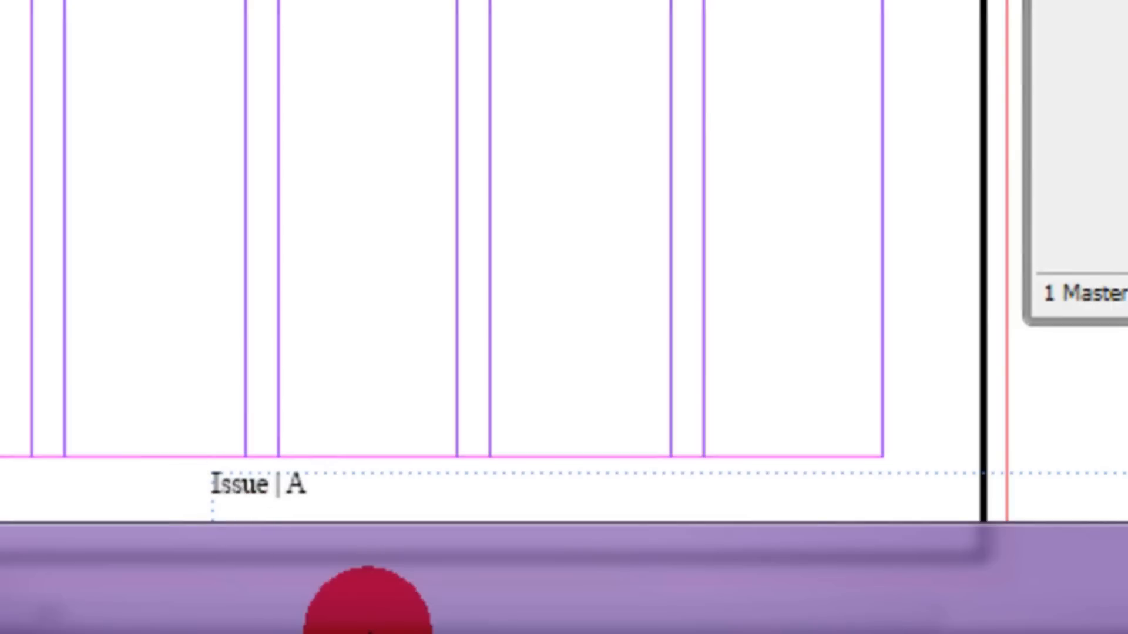
type("#")
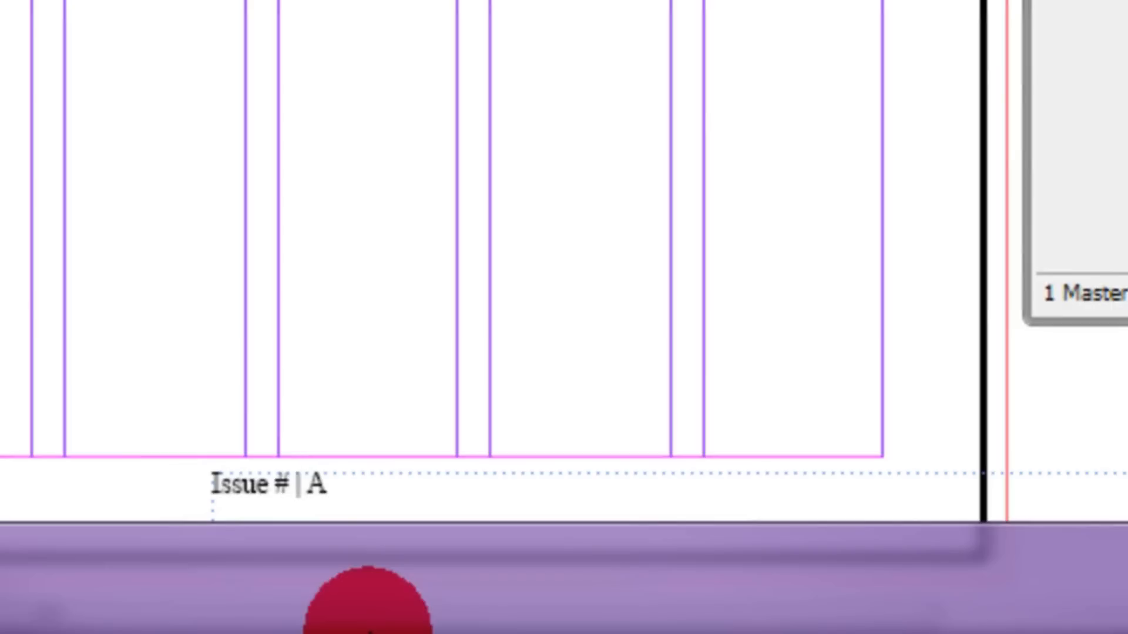
type("phone number |")
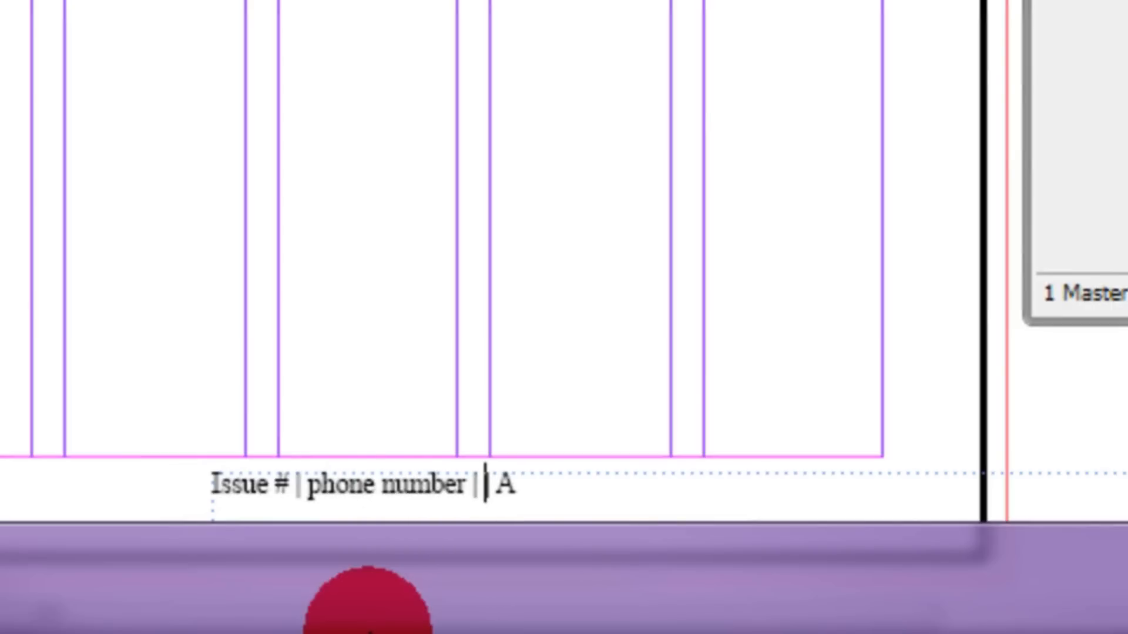
type("website.co")
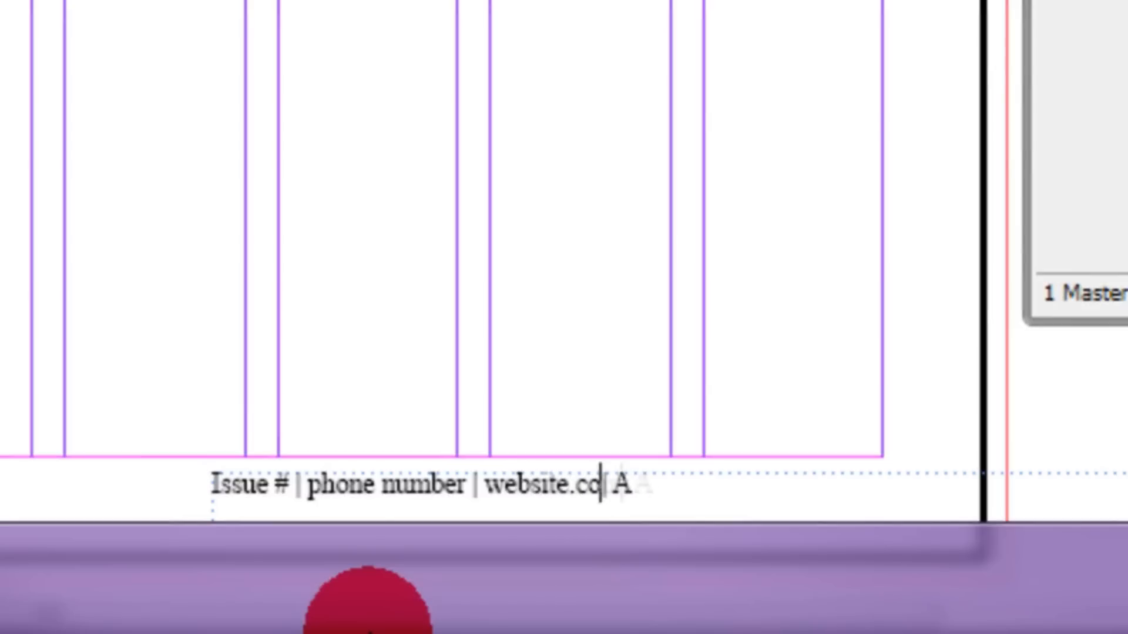
type("m")
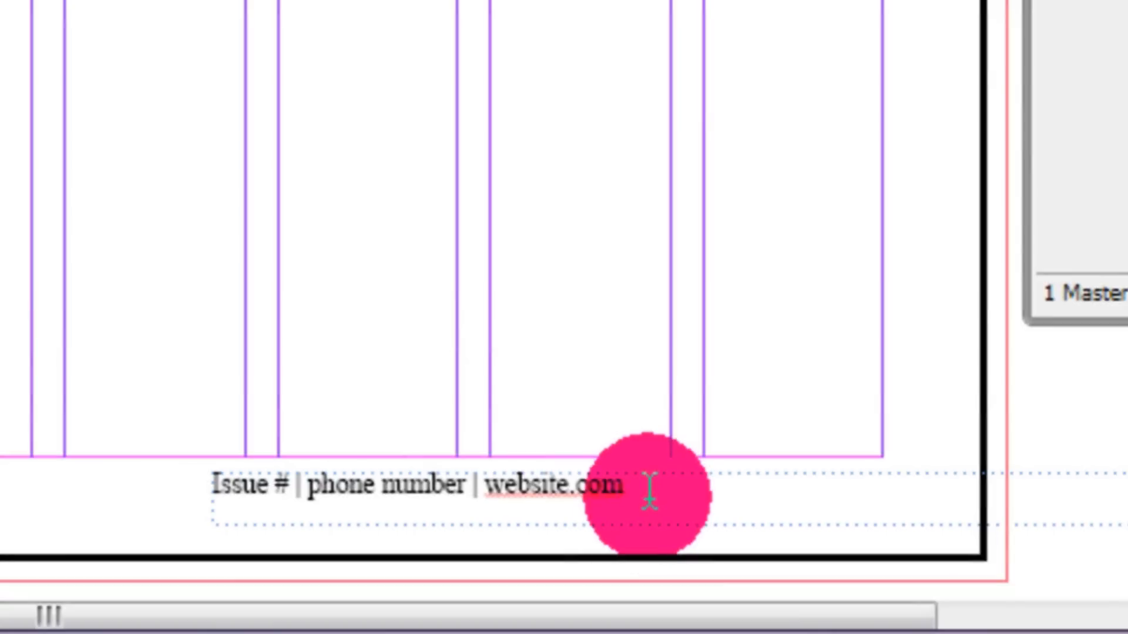
Finish the right footer with | Name of Magazine ahead of the page number
left_click(648, 487)
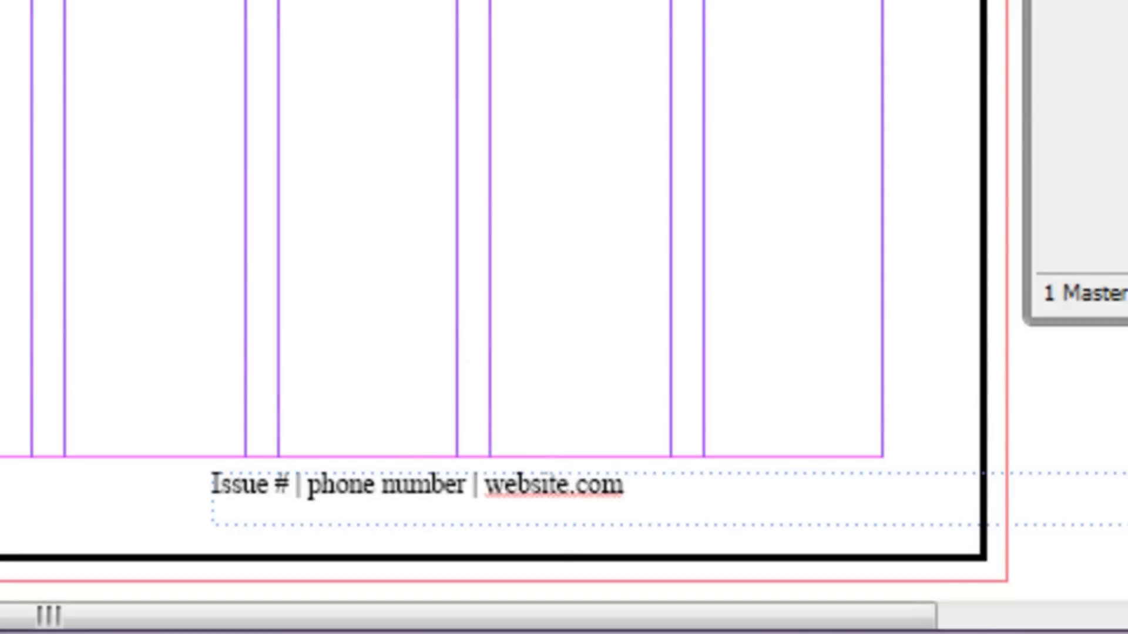
type("| Name of")
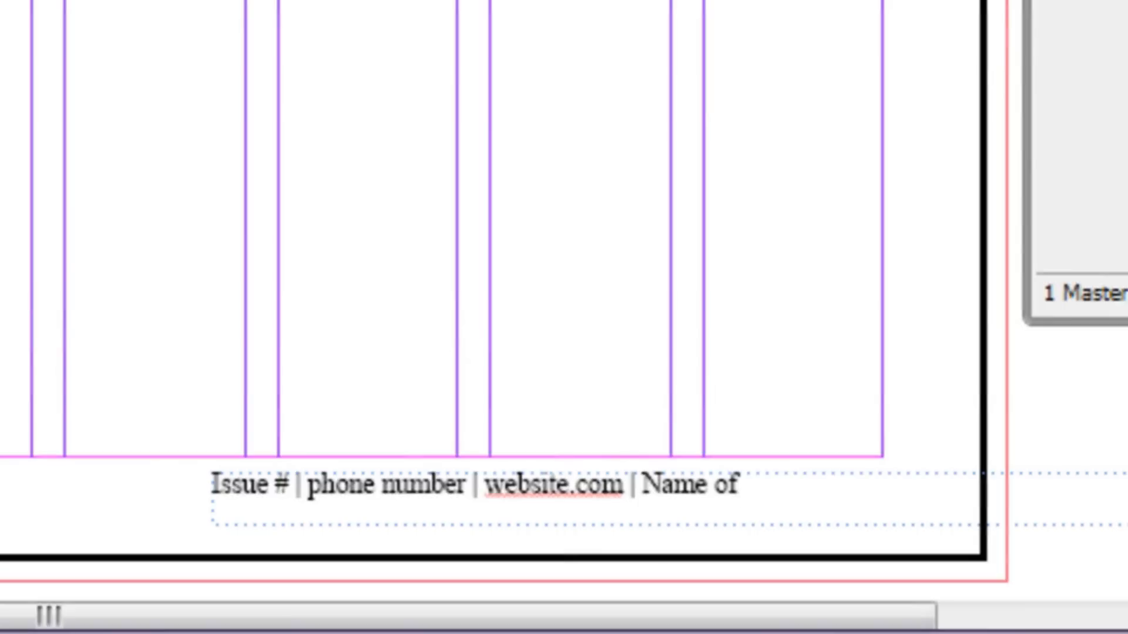
type("Magazine | A")
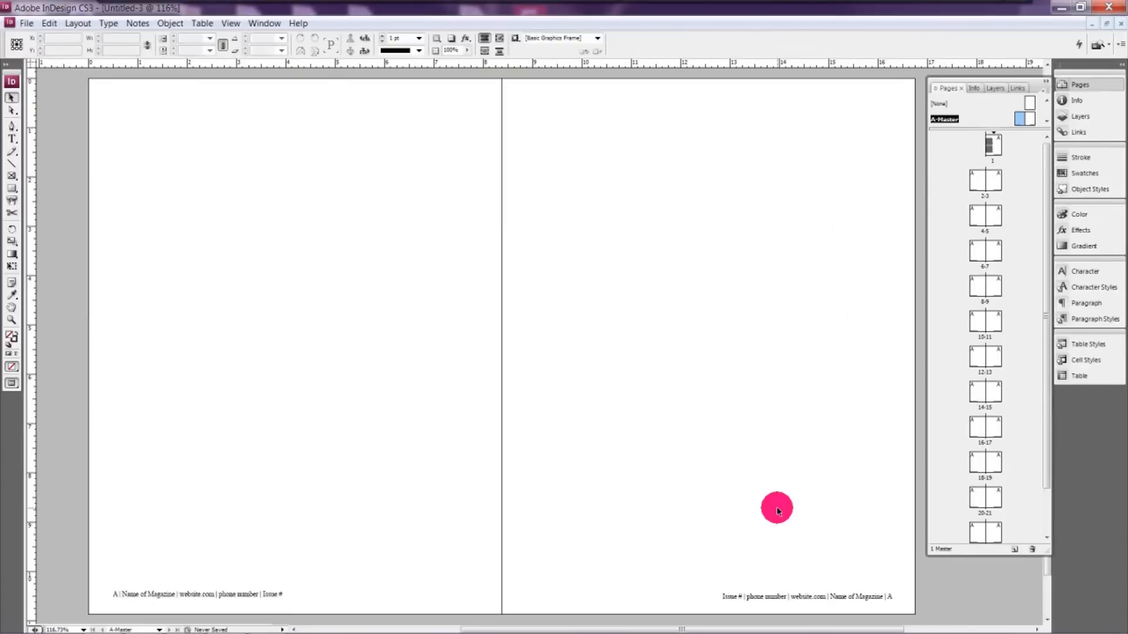
mouse_move(788, 597)
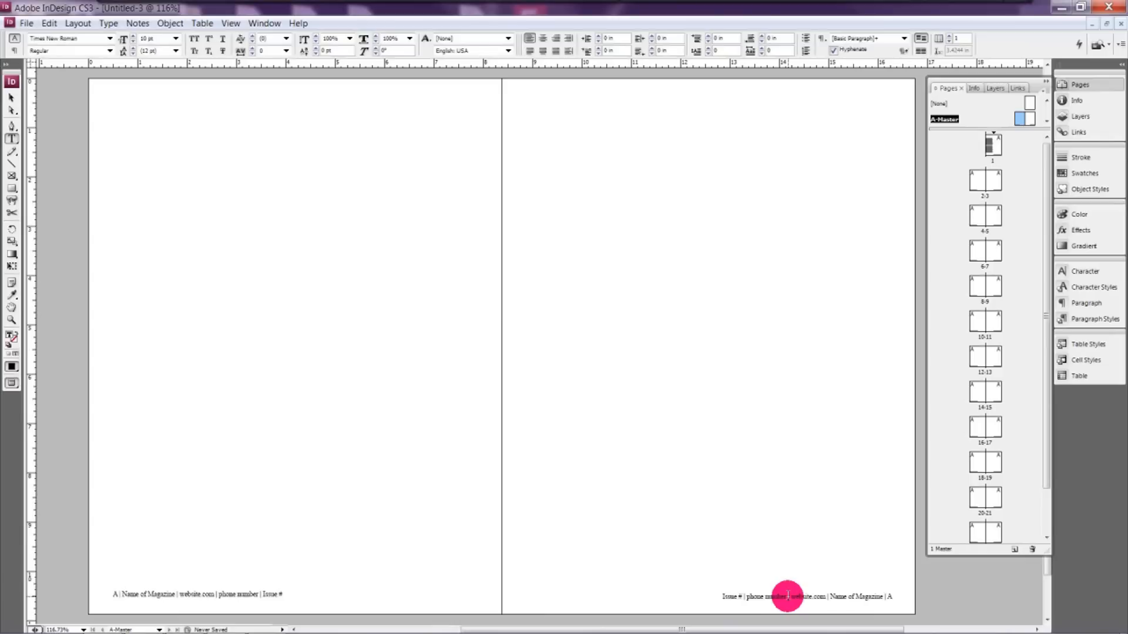
mouse_move(17, 101)
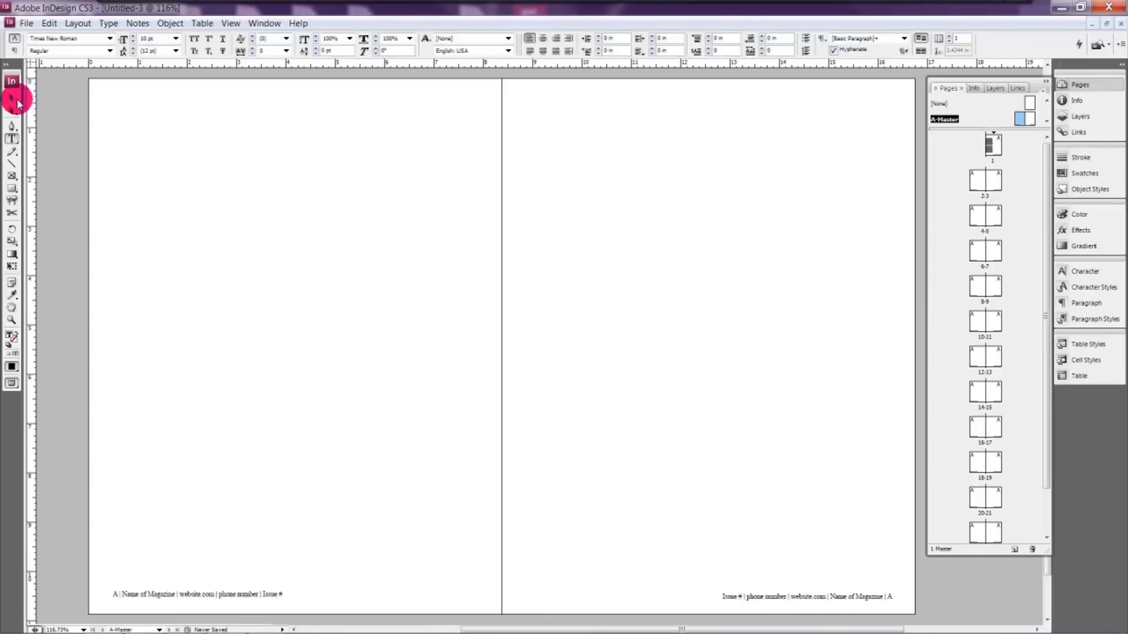
Switch back to the Selection tool to view document page 1
left_click(11, 97)
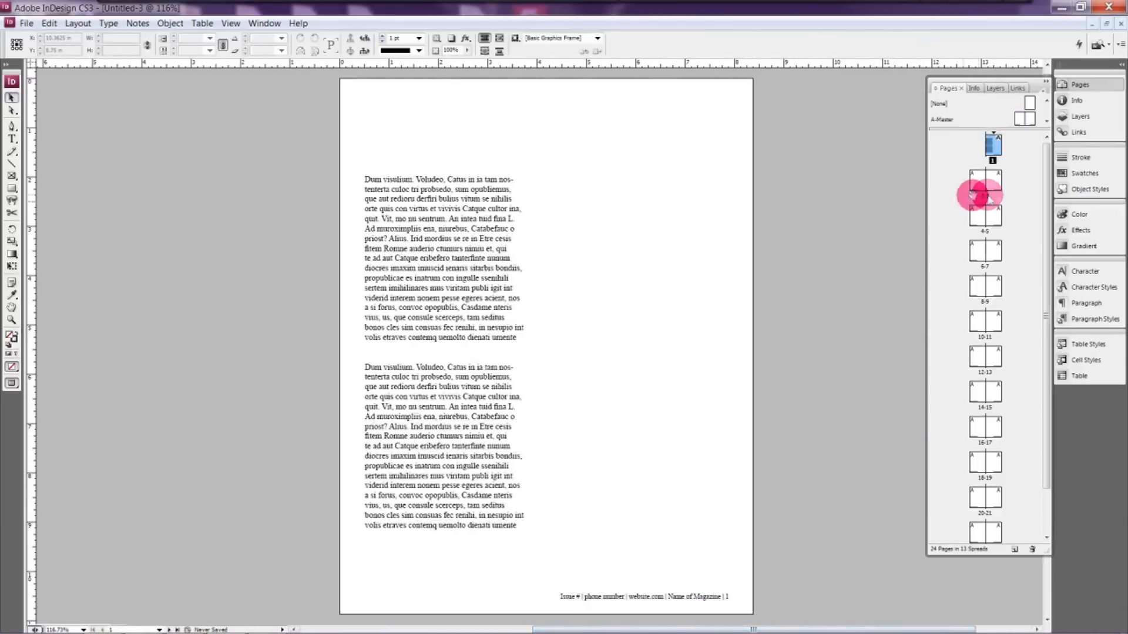
Apply master [None] to cover page 1 so it has no footer
double_click(984, 181)
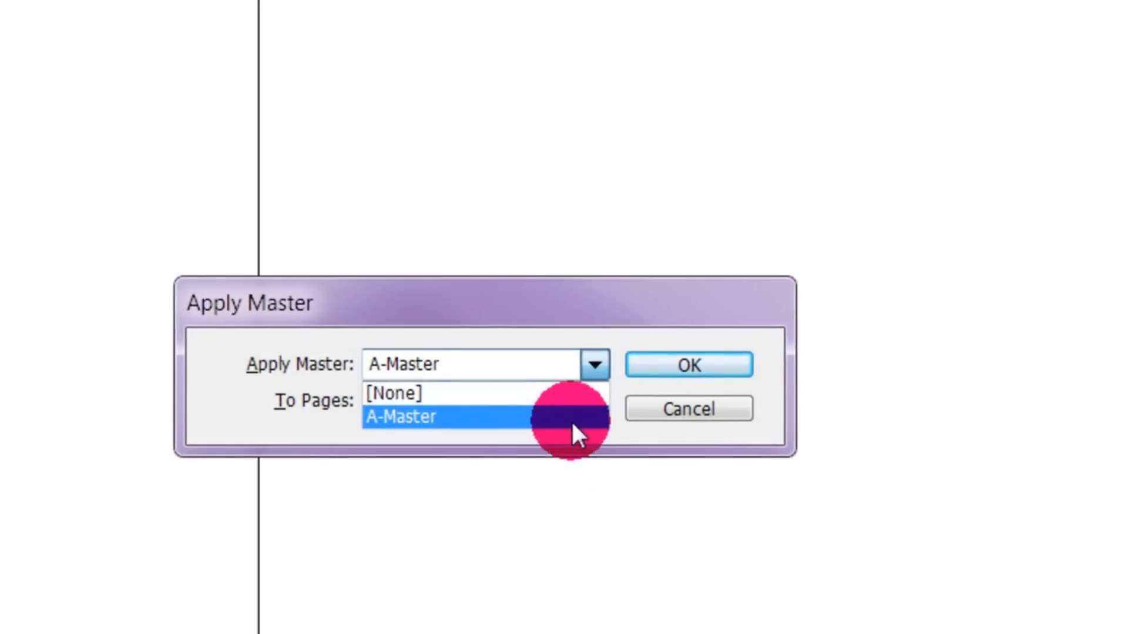
left_click(688, 365)
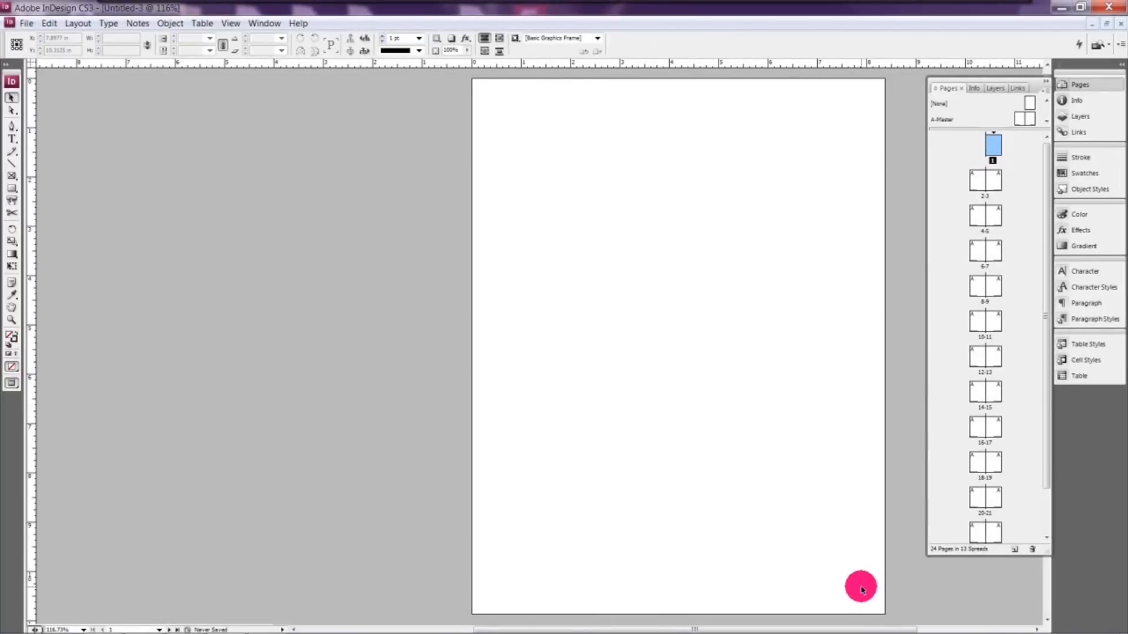
mouse_move(966, 213)
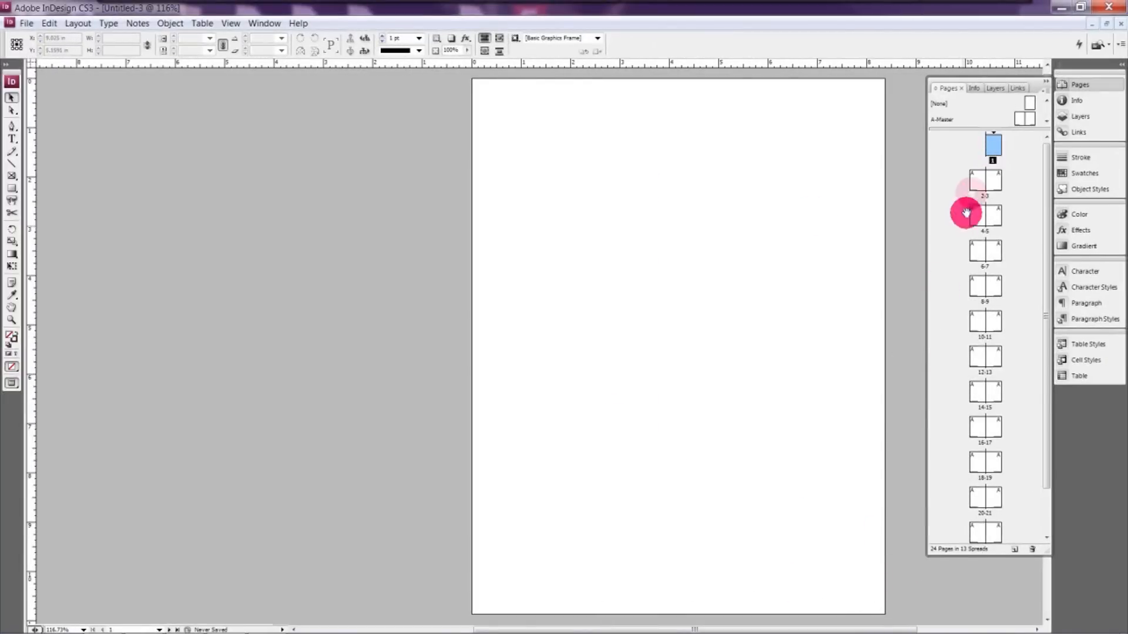